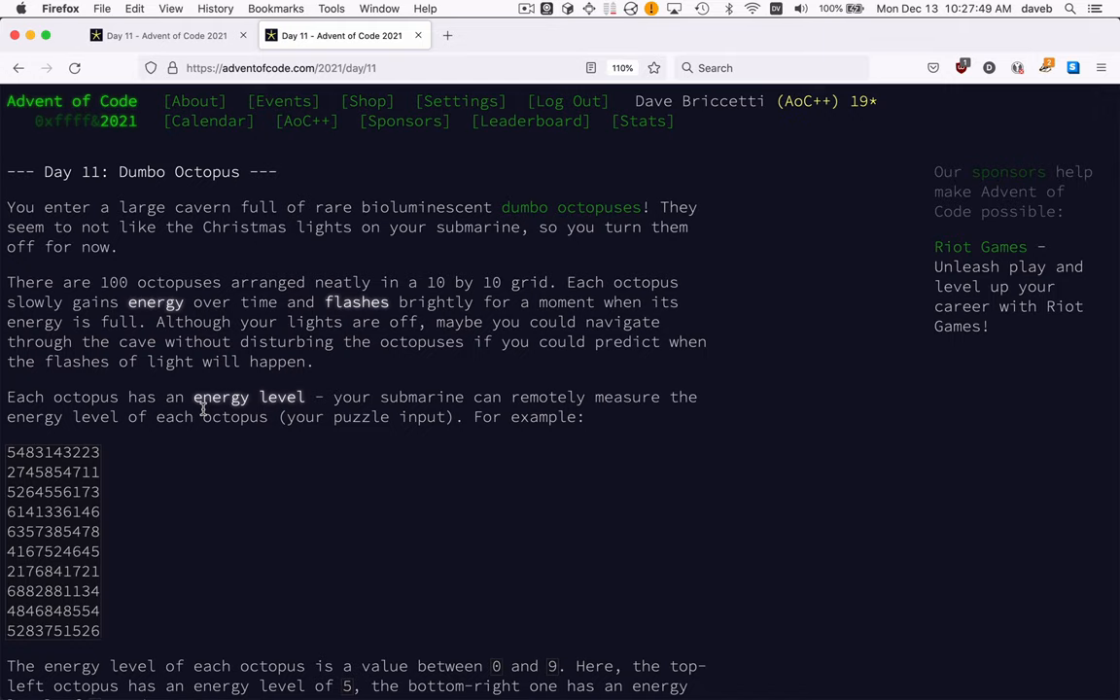
# Step: Scroll through the Day 11 grid setup, step helpers and neighbor-offset helpers module
pyautogui.scroll(-3)
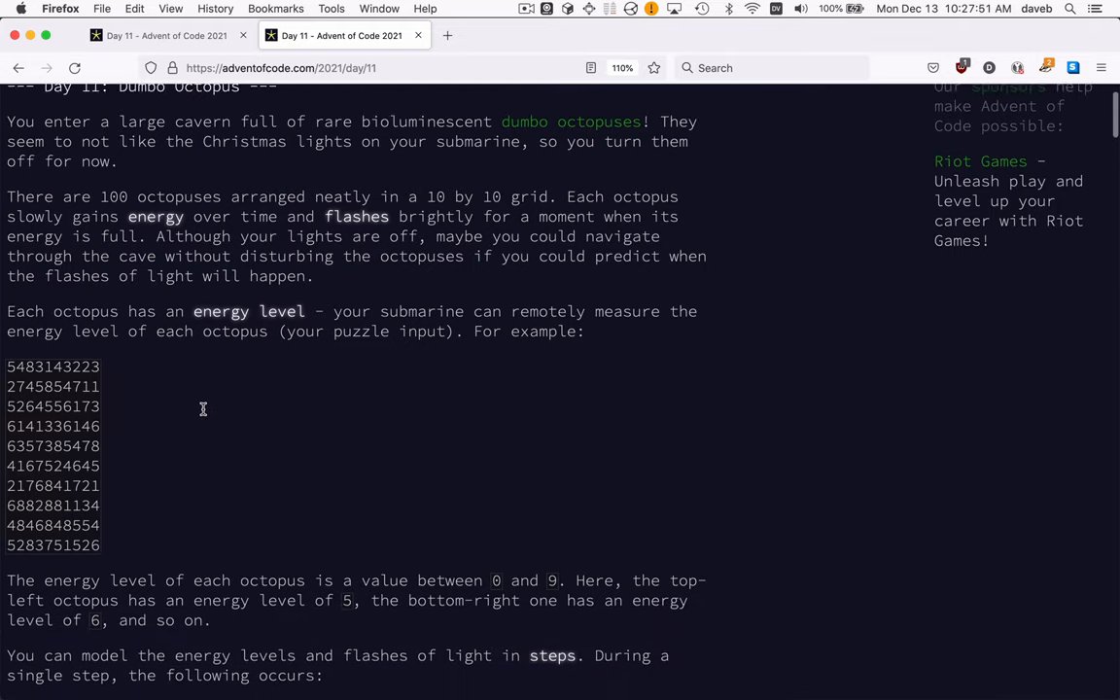
pyautogui.scroll(-3)
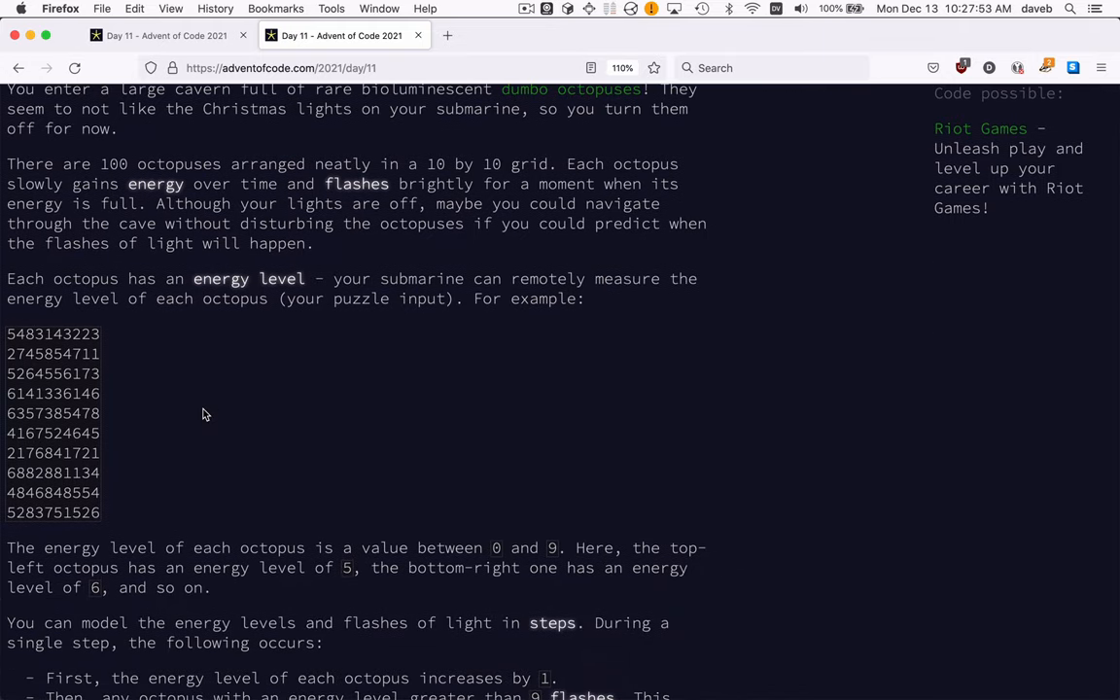
pyautogui.scroll(-3)
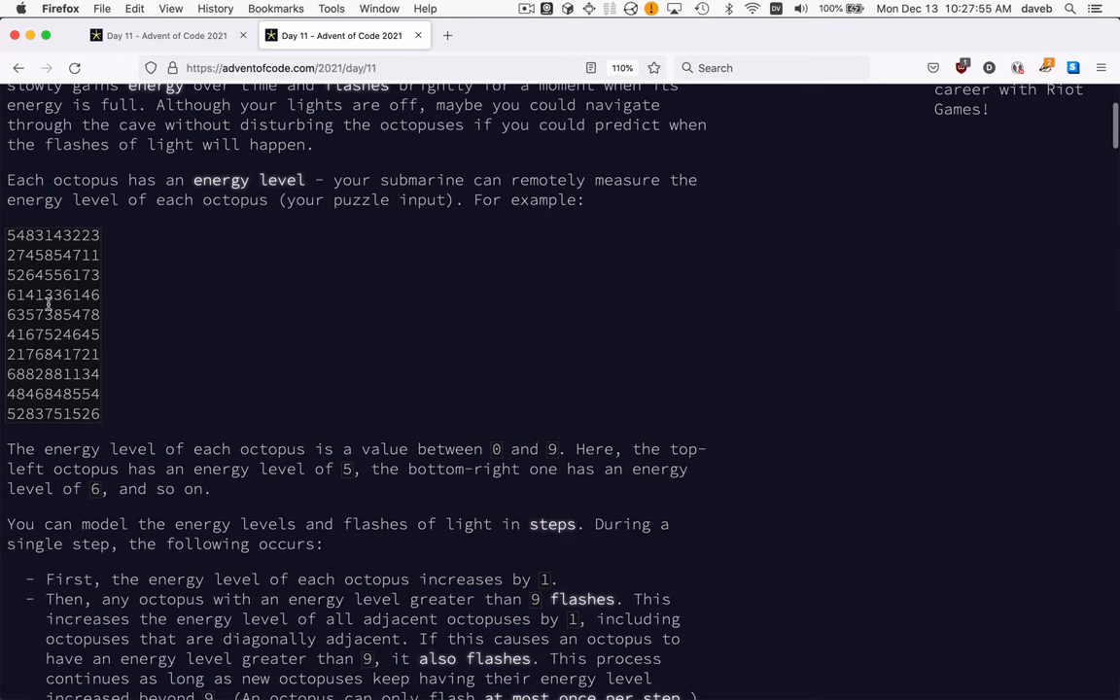
pyautogui.moveTo(233, 305)
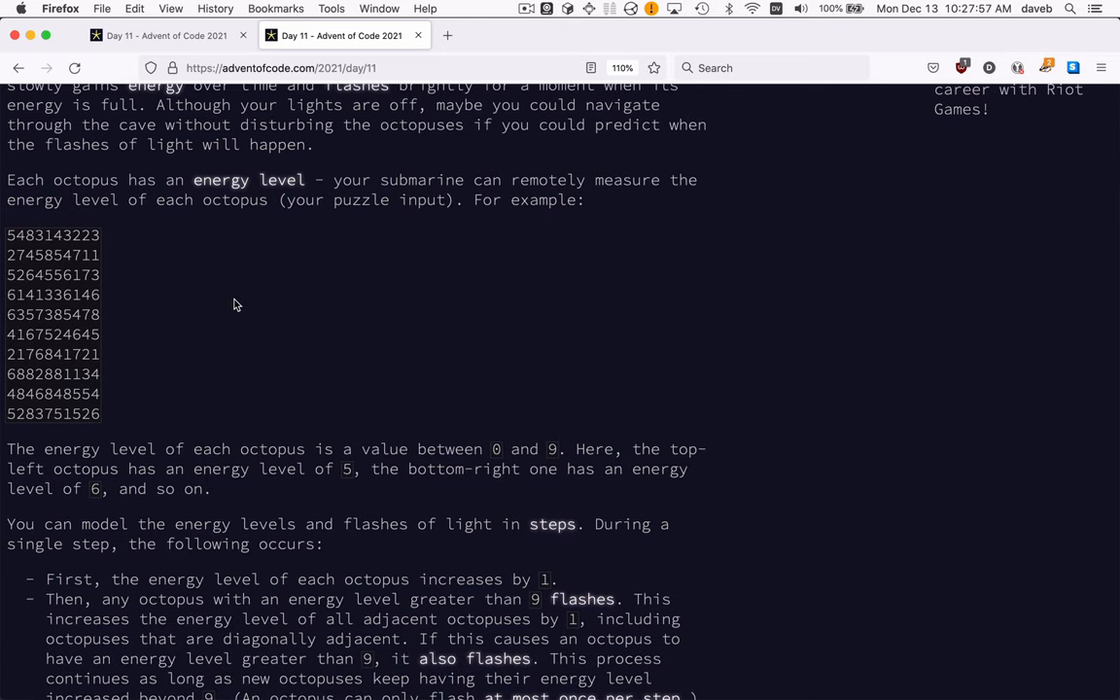
pyautogui.moveTo(36, 301)
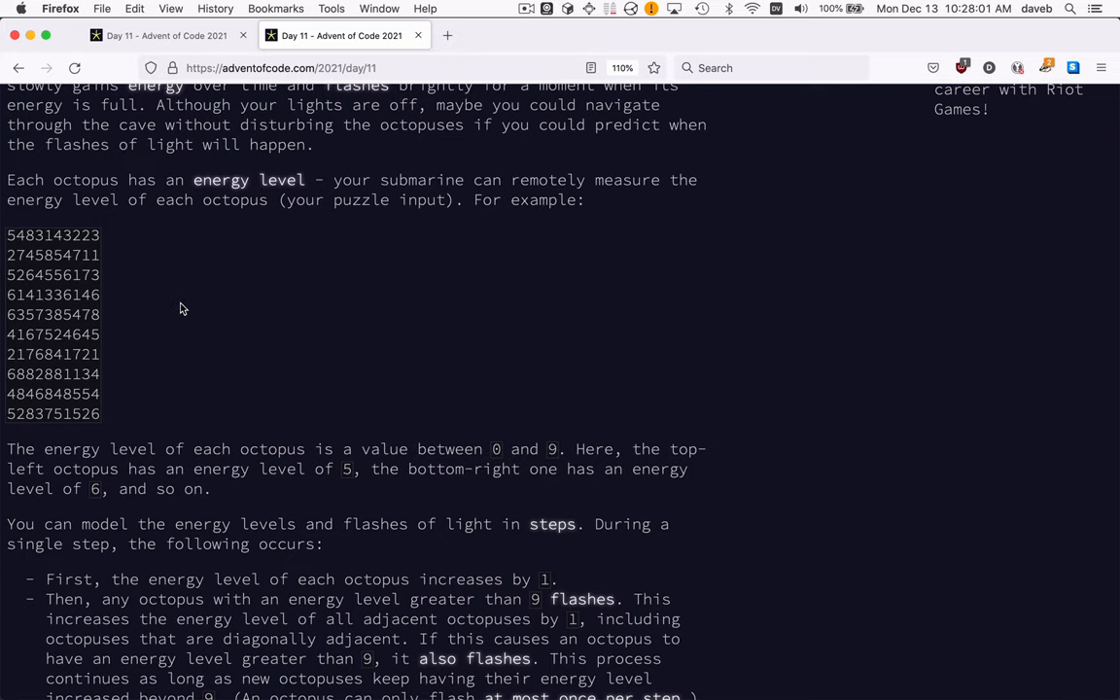
pyautogui.scroll(-3)
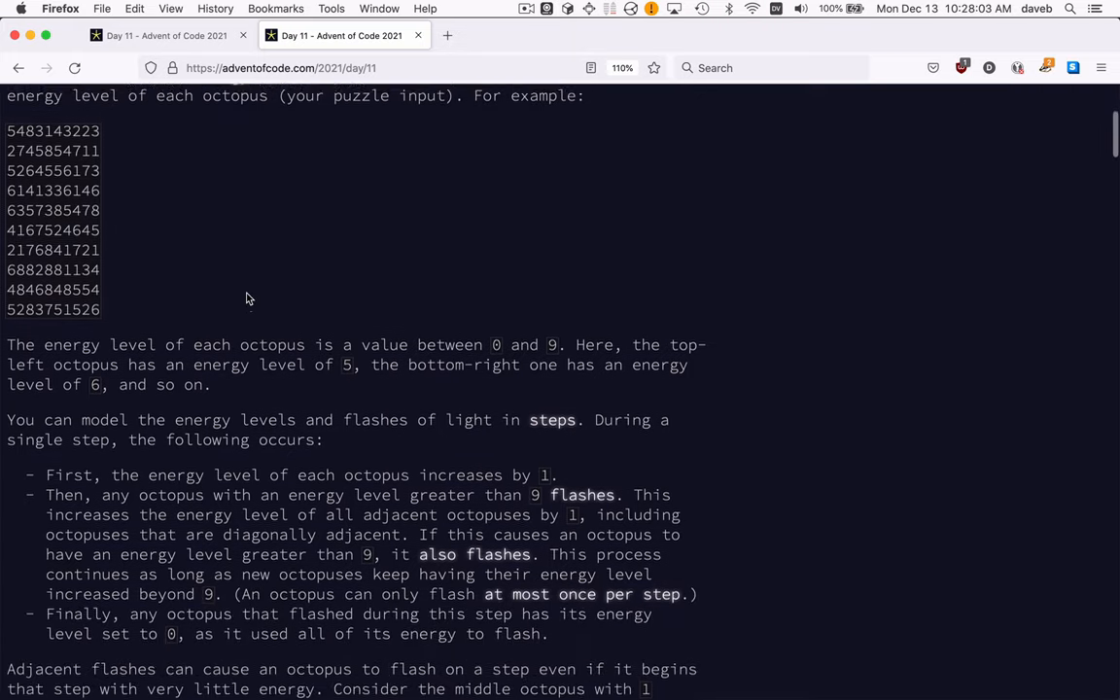
pyautogui.scroll(-3)
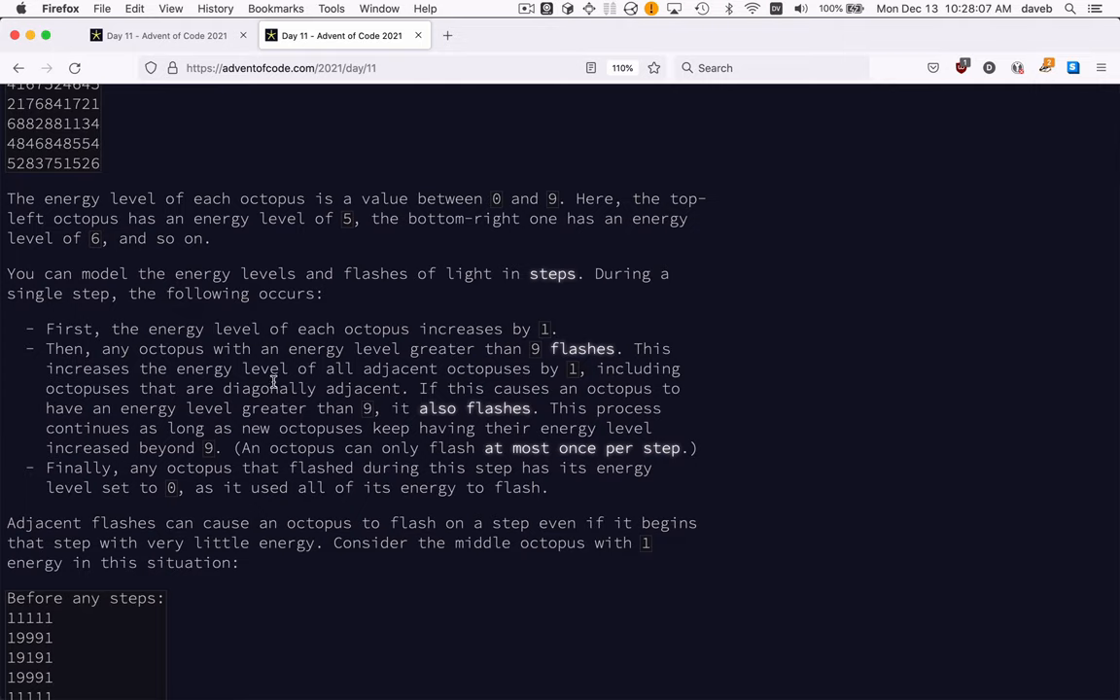
pyautogui.scroll(-3)
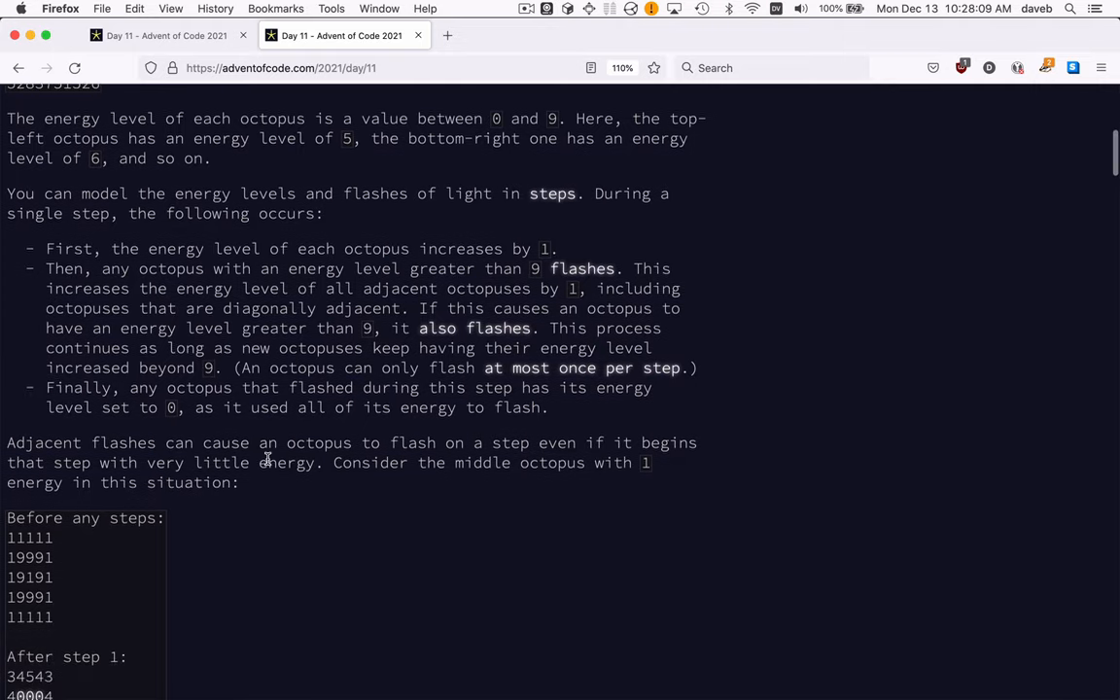
pyautogui.scroll(-3)
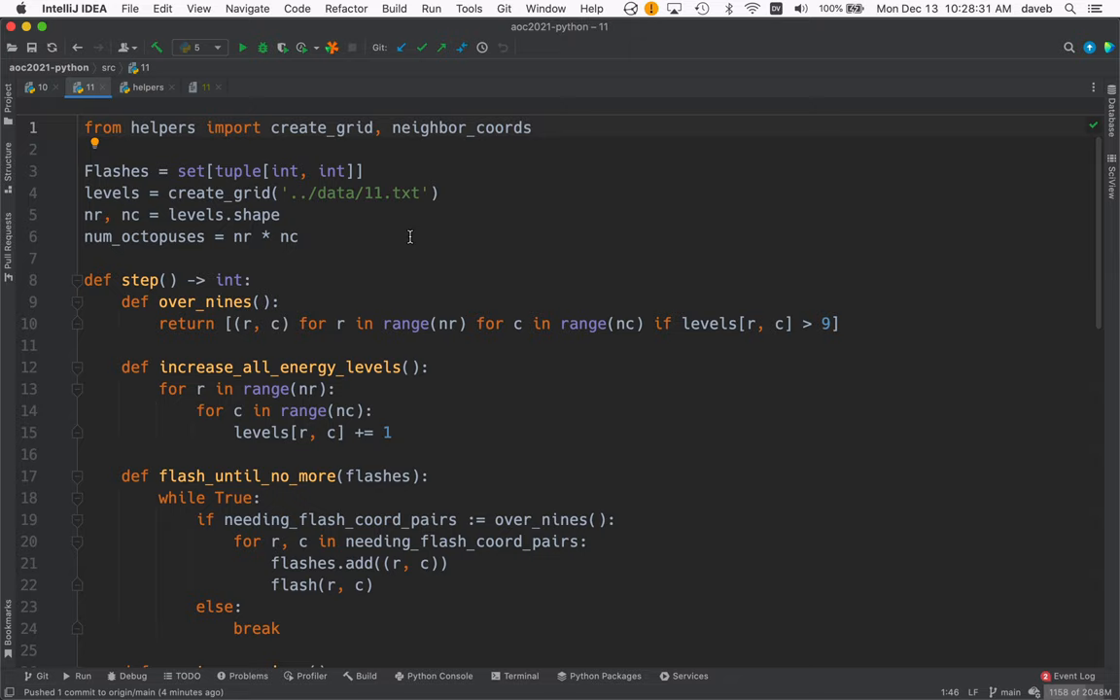
pyautogui.moveTo(347, 152)
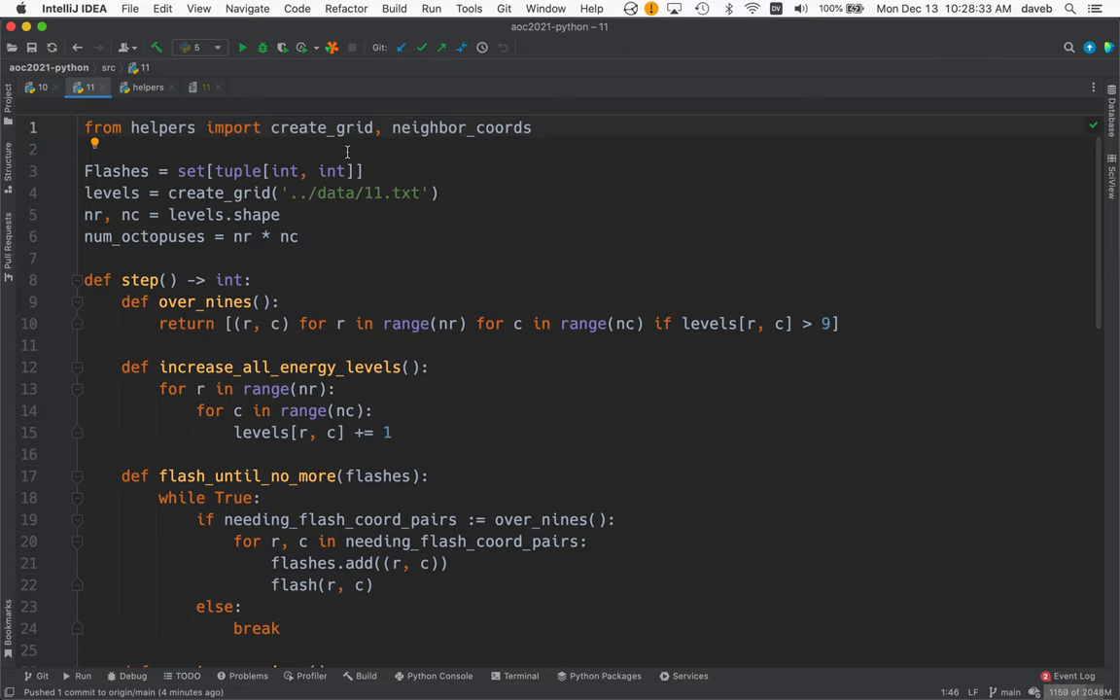
pyautogui.moveTo(322, 127)
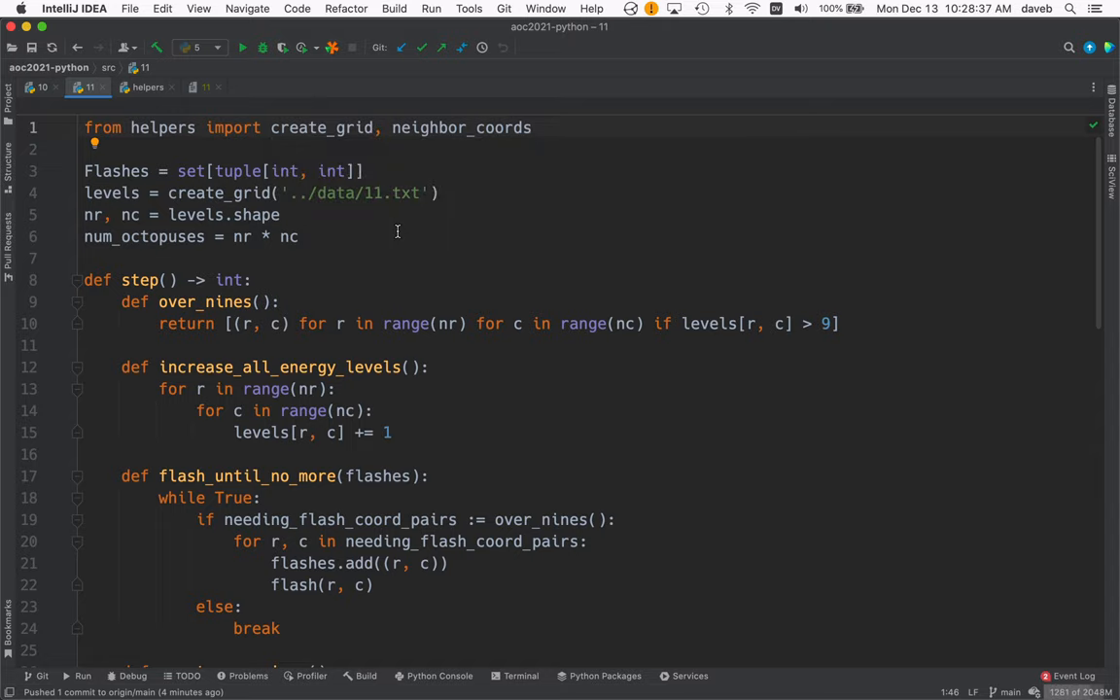
pyautogui.moveTo(542, 161)
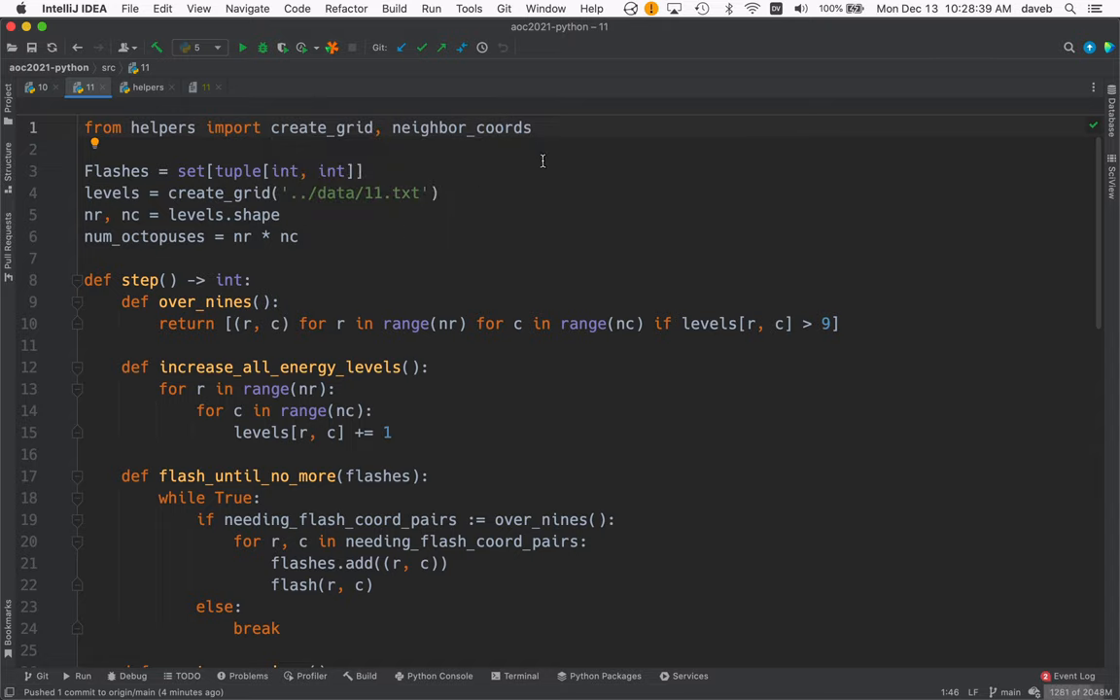
pyautogui.moveTo(489, 127)
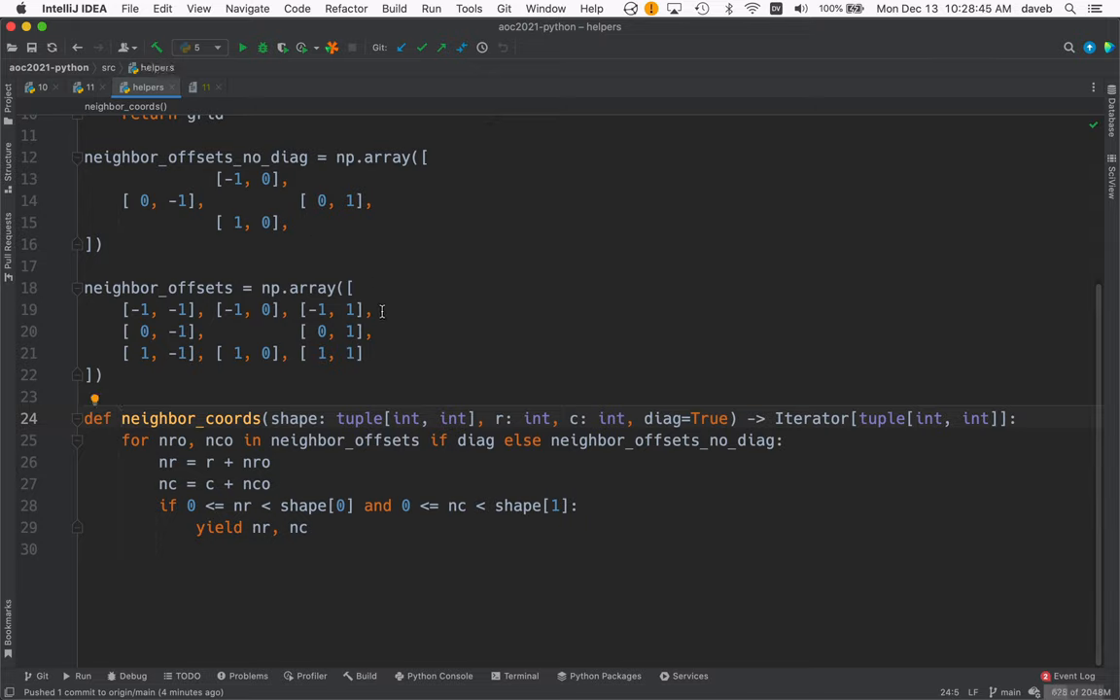
pyautogui.moveTo(167, 298)
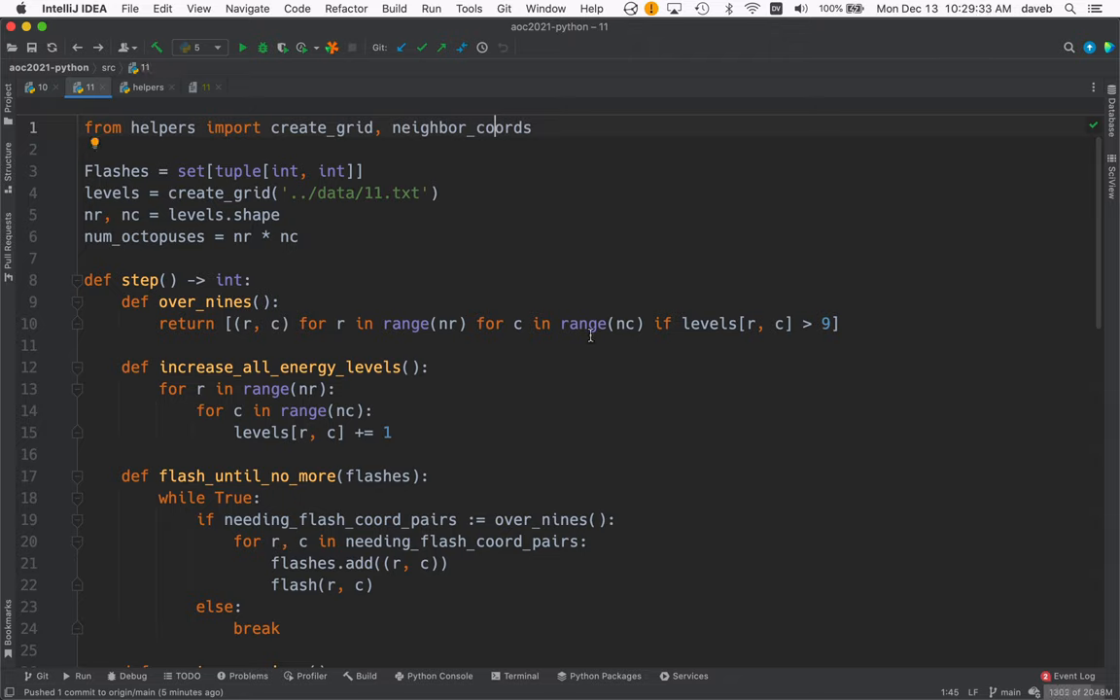
pyautogui.moveTo(150, 136)
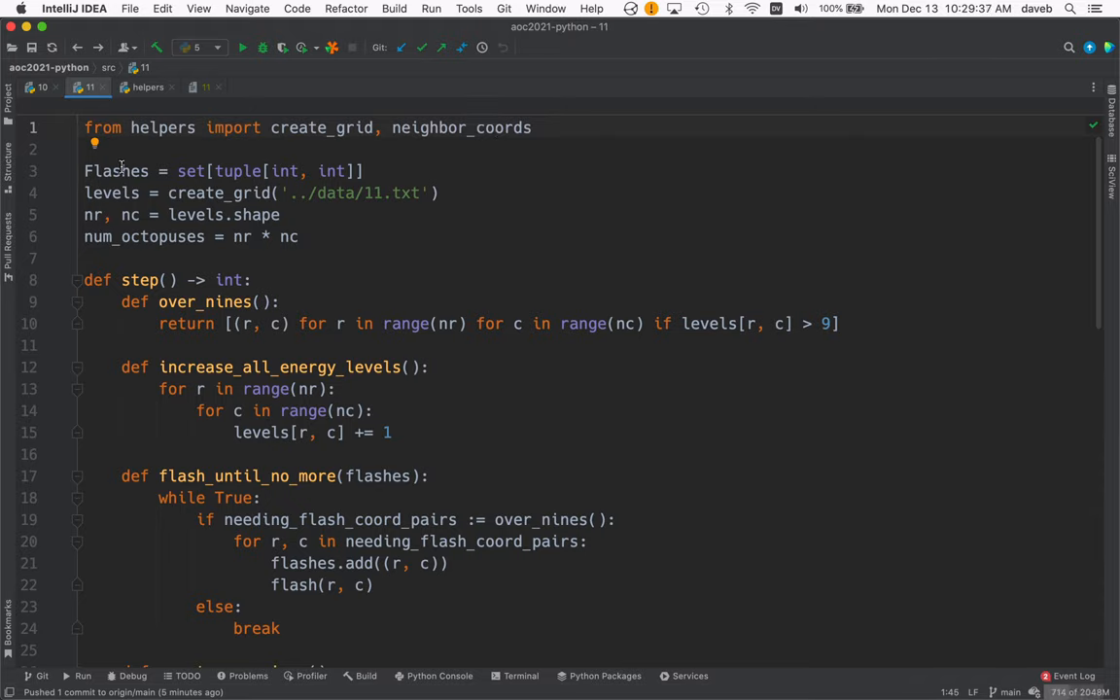
pyautogui.click(121, 171)
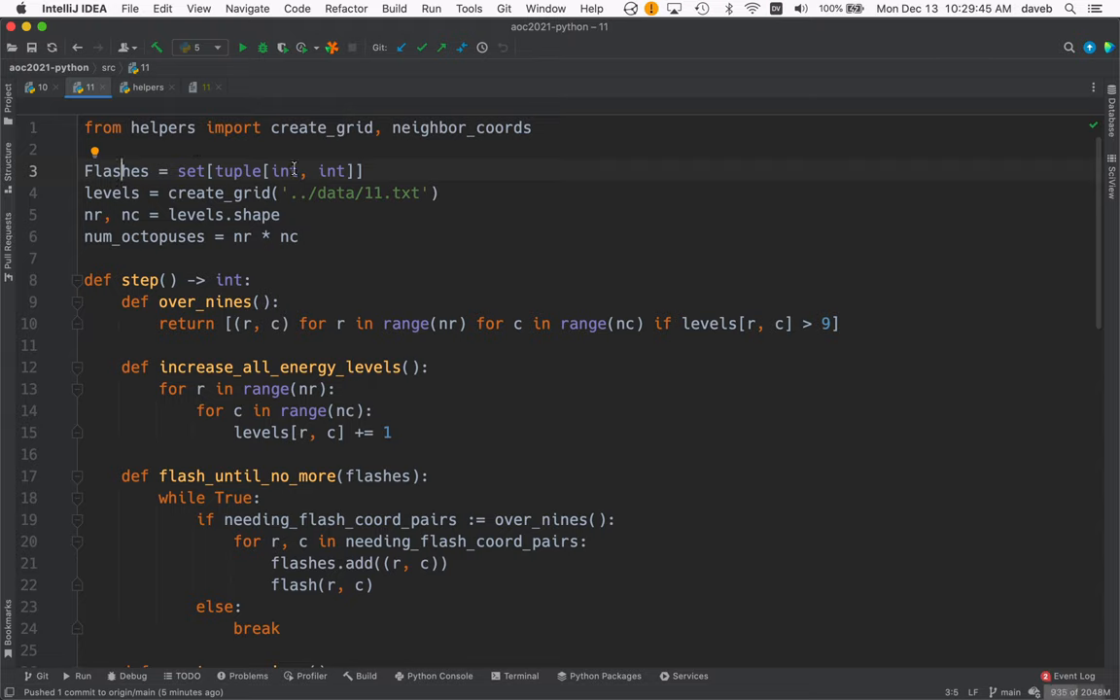
pyautogui.moveTo(661, 219)
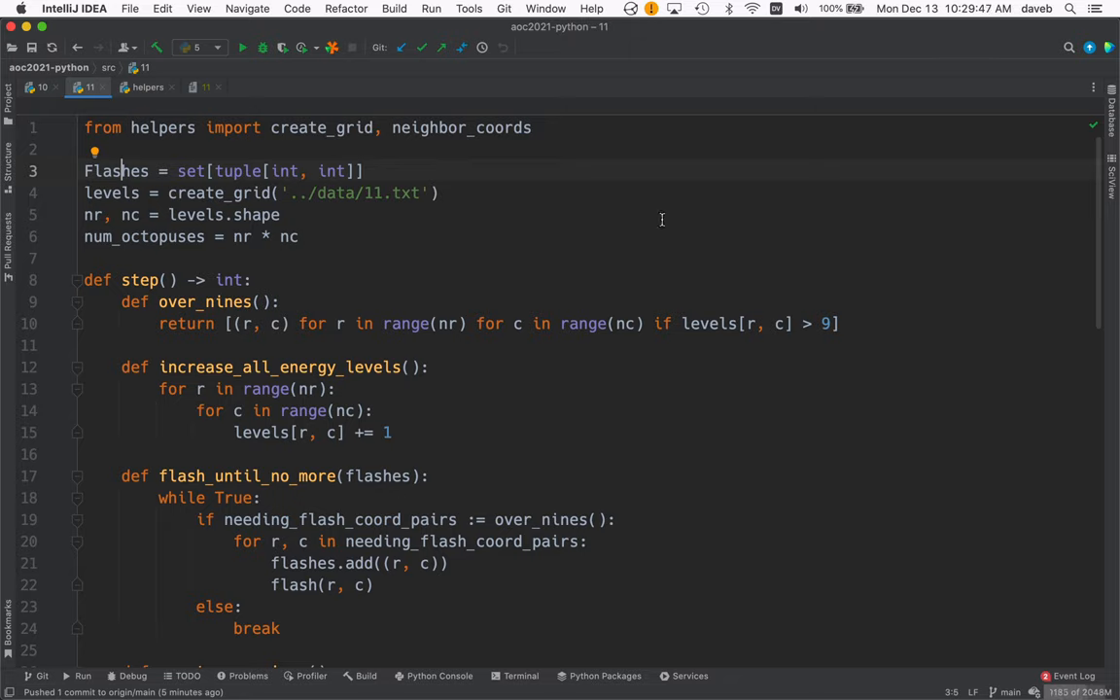
pyautogui.moveTo(129, 192)
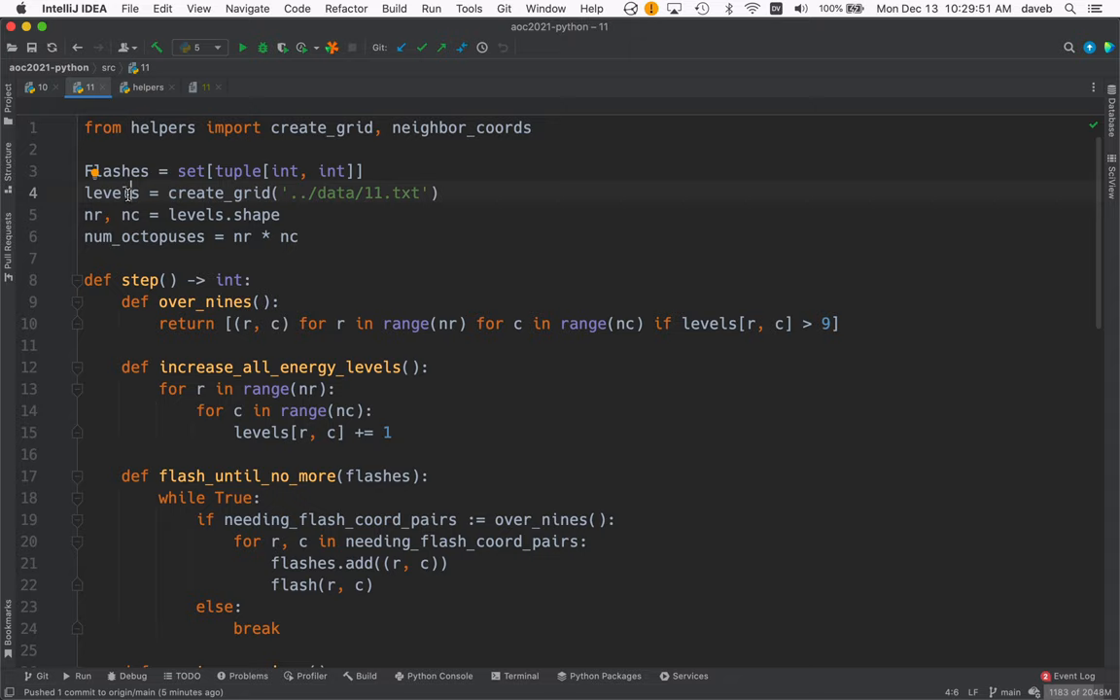
pyautogui.moveTo(227, 194)
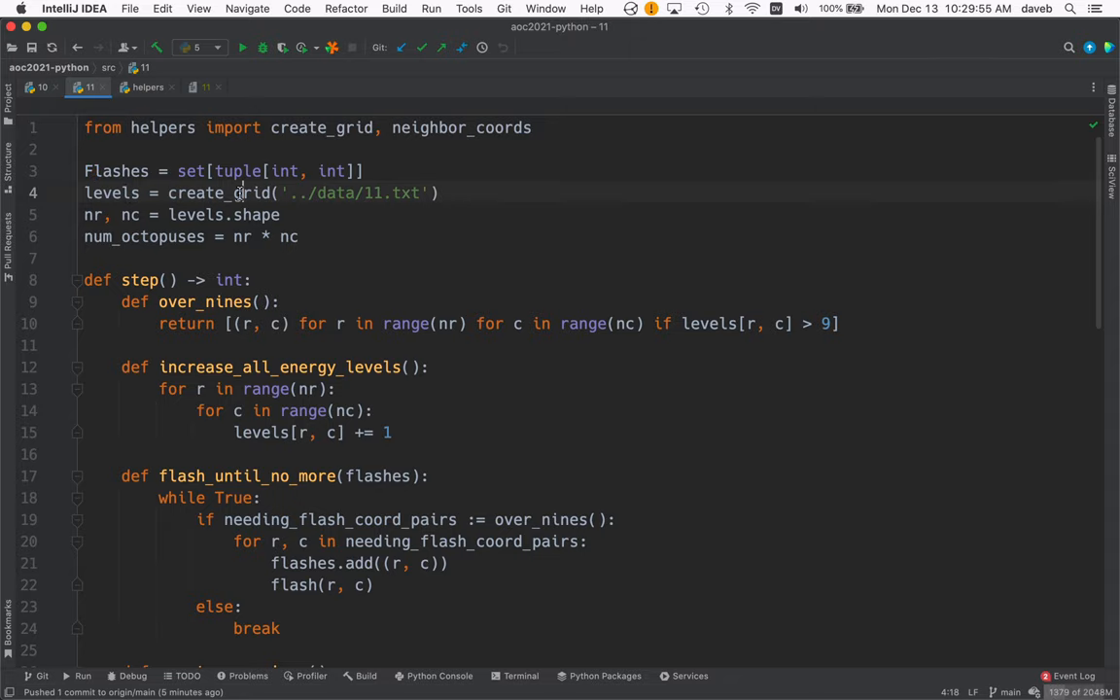
pyautogui.click(148, 87)
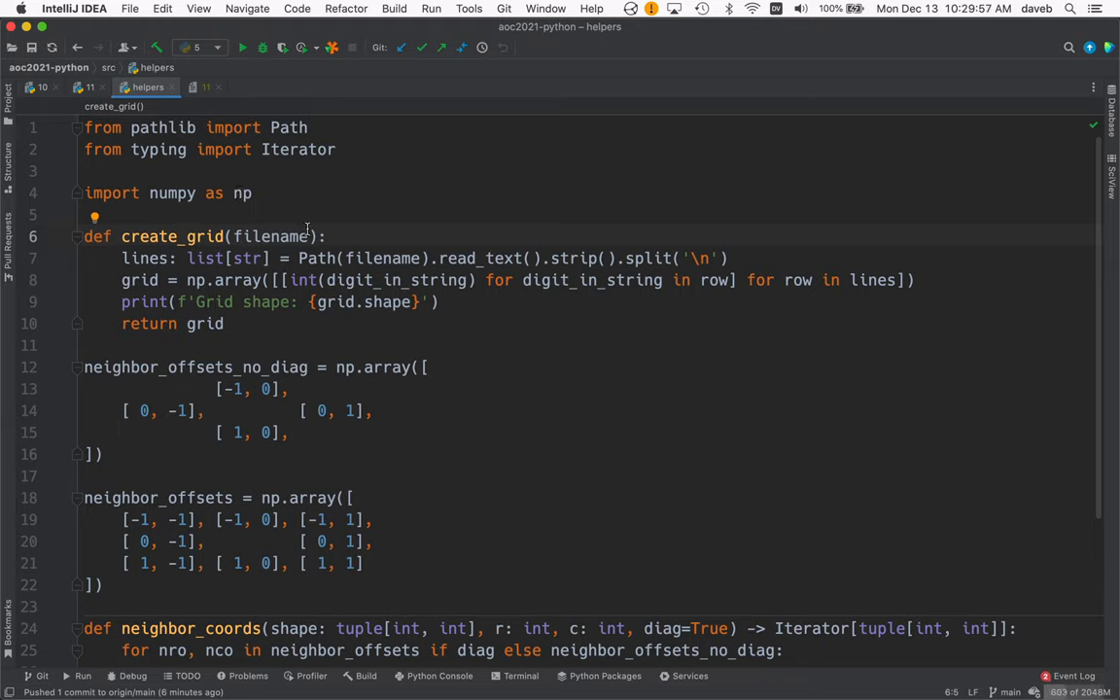
pyautogui.moveTo(481, 258)
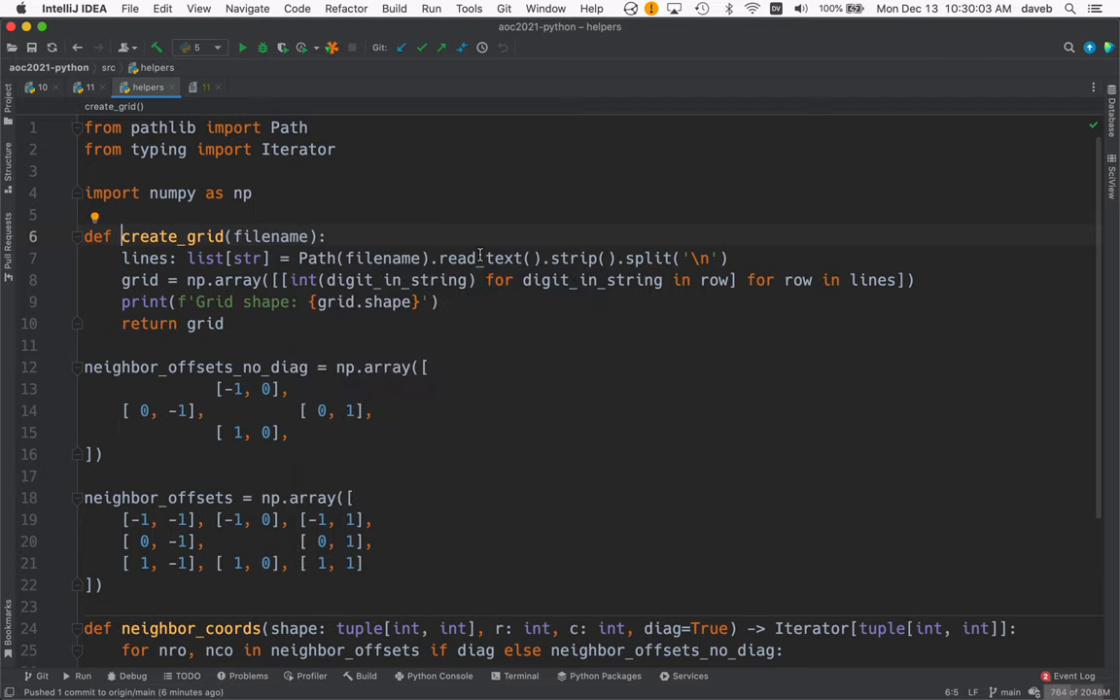
pyautogui.moveTo(655, 259)
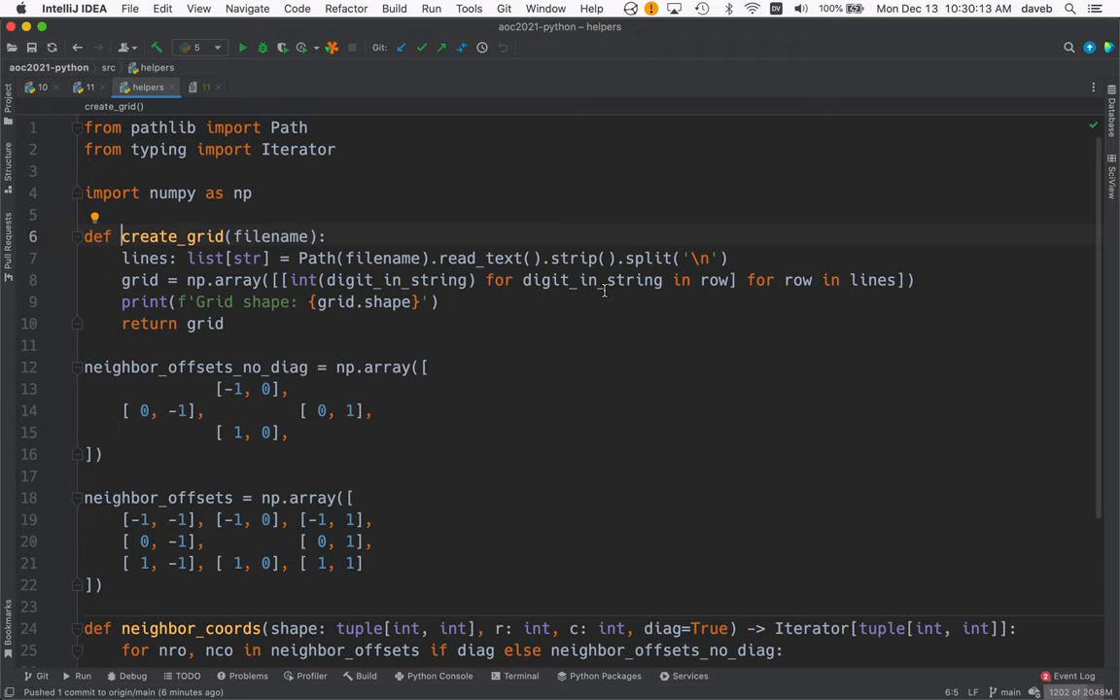
pyautogui.moveTo(322, 280)
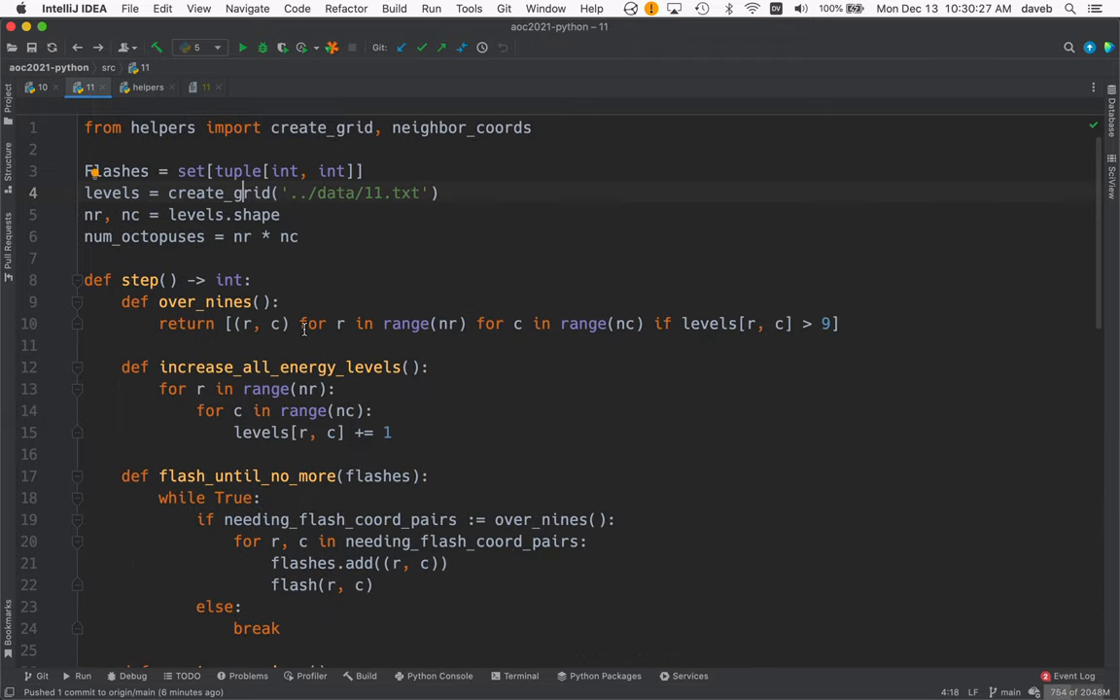
# Step: Unfold part1 to show flashes summed over 100 steps
pyautogui.scroll(-3)
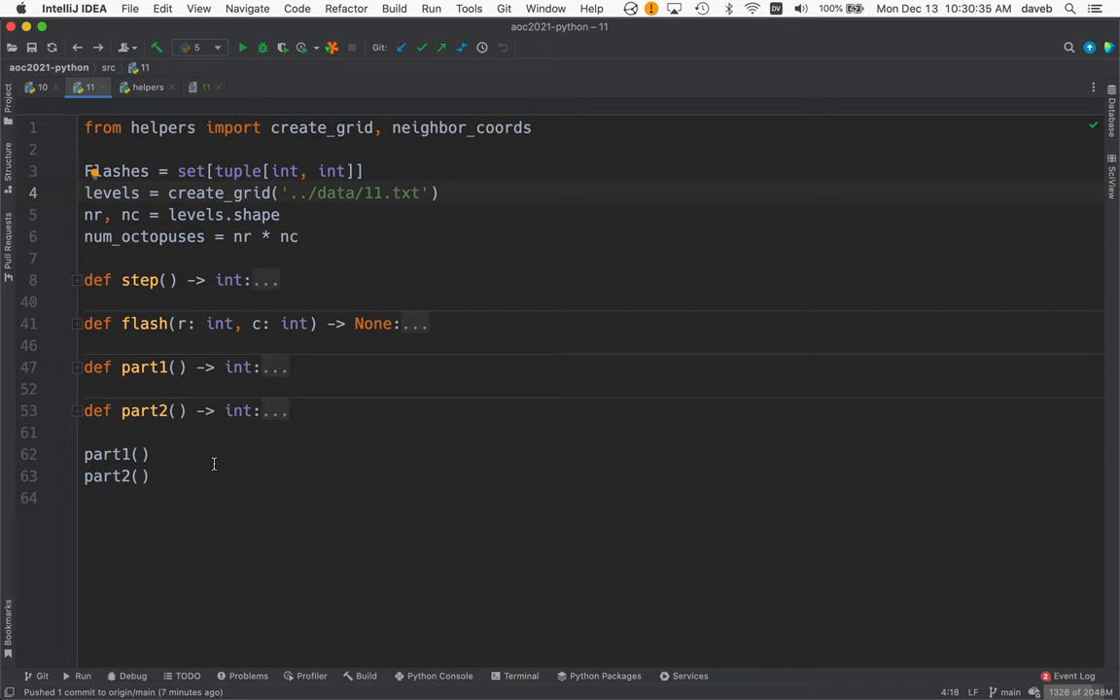
pyautogui.click(78, 366)
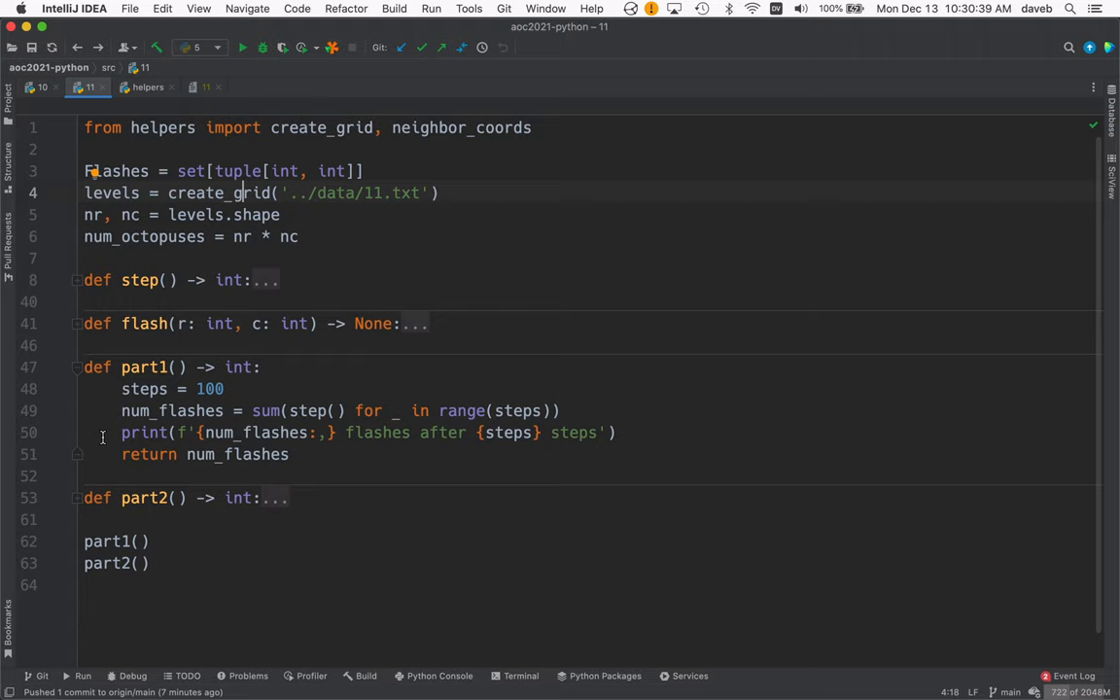
pyautogui.moveTo(265, 388)
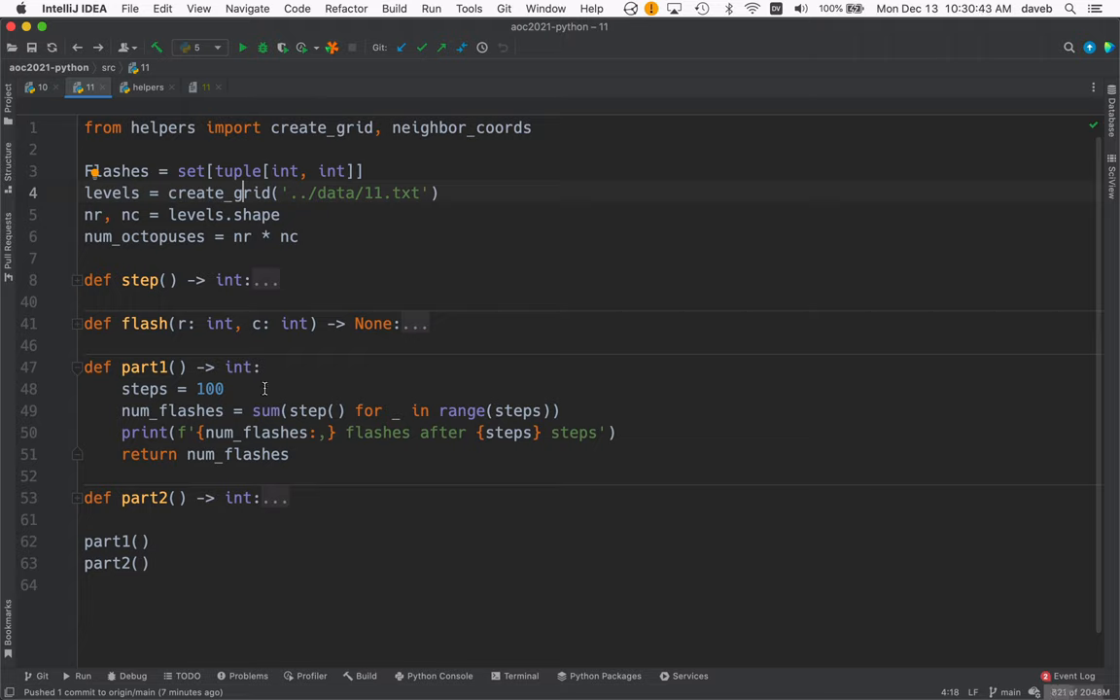
pyautogui.moveTo(172, 410)
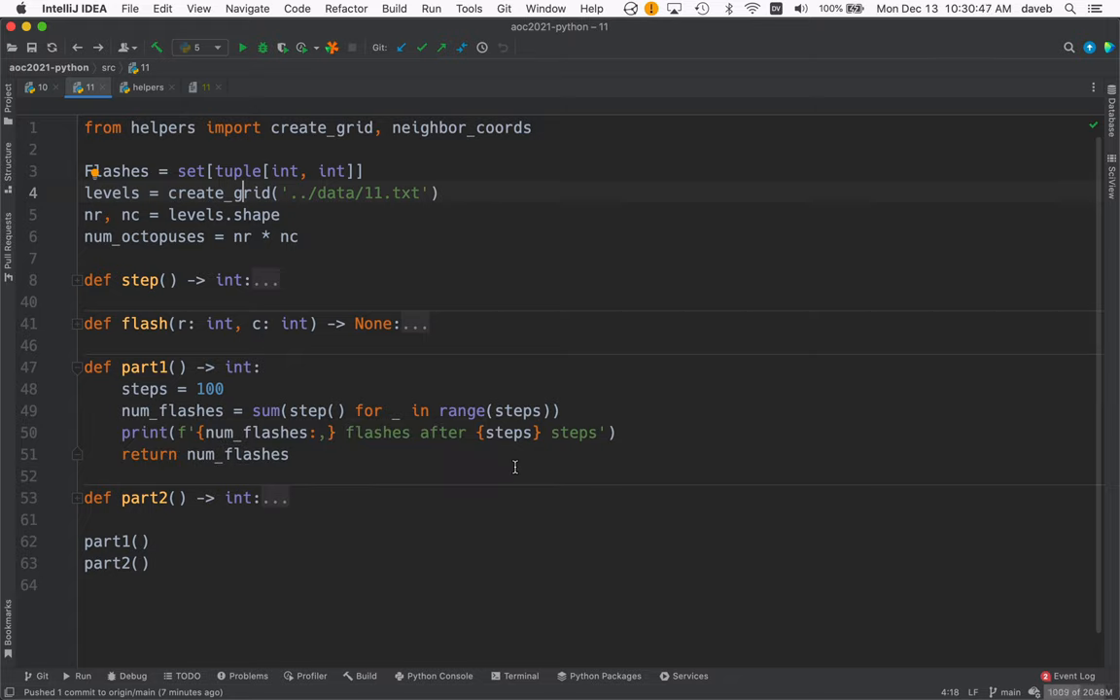
pyautogui.moveTo(343, 471)
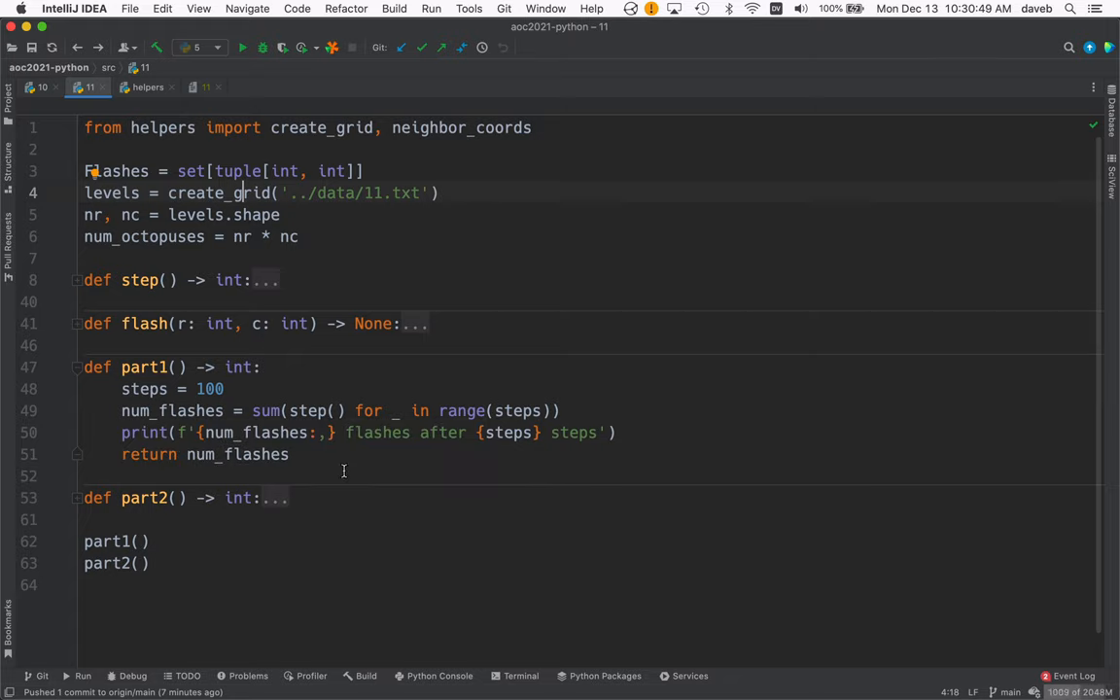
pyautogui.moveTo(259, 406)
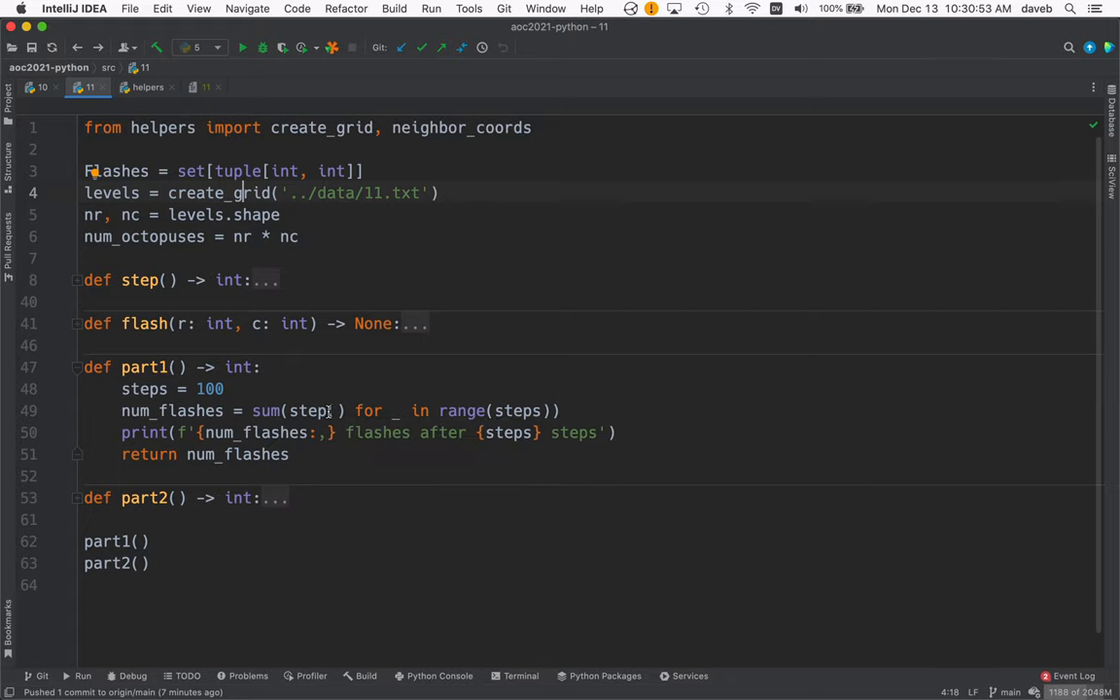
pyautogui.moveTo(309, 410)
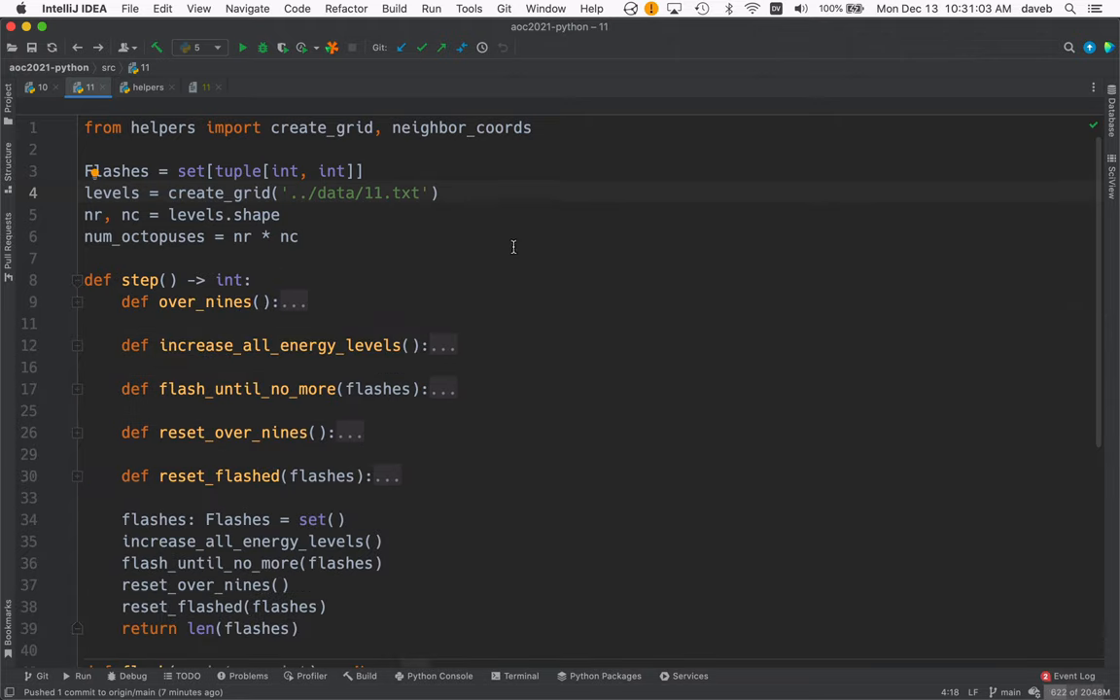
# Step: Compare step() with the Day 11 puzzle's per-step rules in Firefox
pyautogui.scroll(-3)
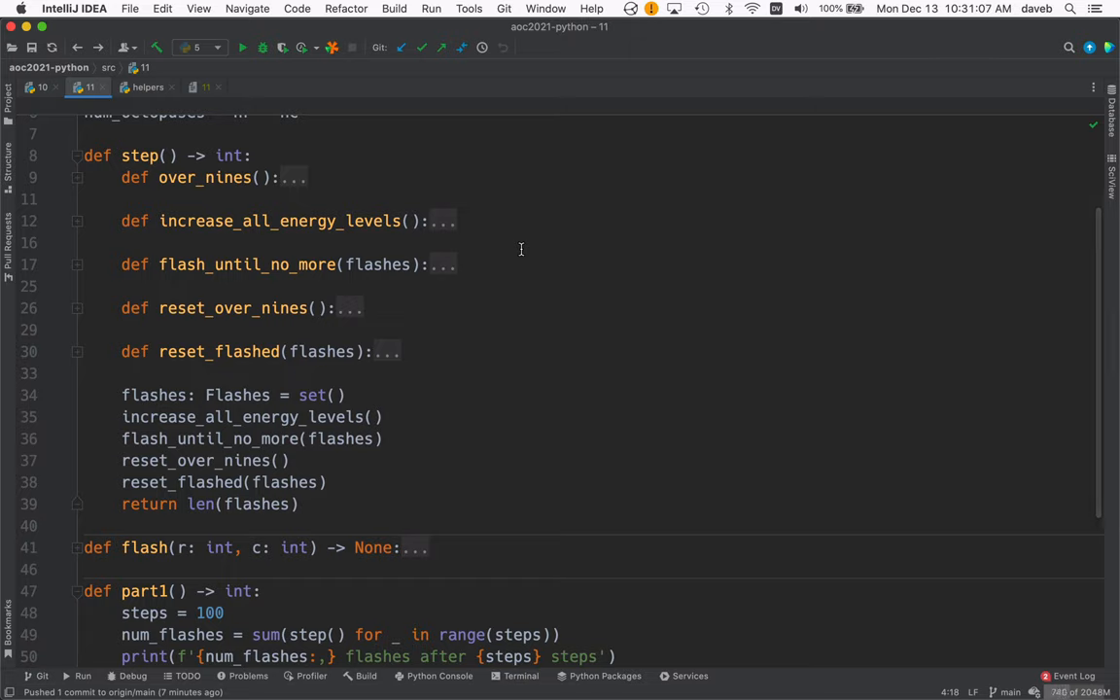
pyautogui.moveTo(246, 399)
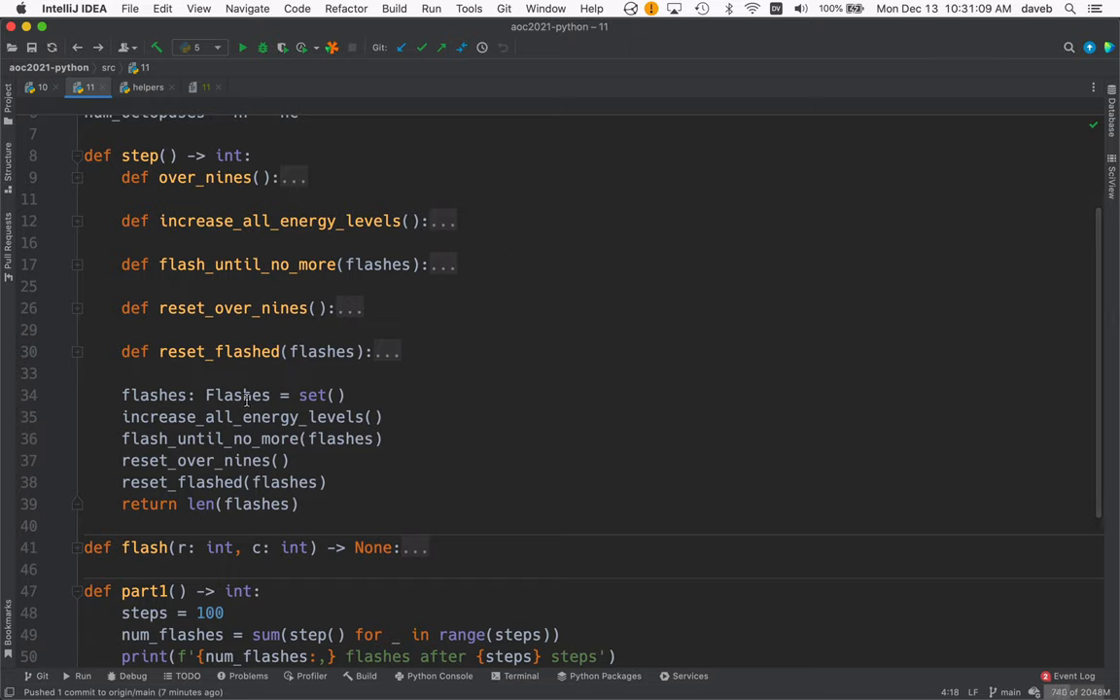
pyautogui.moveTo(238, 395)
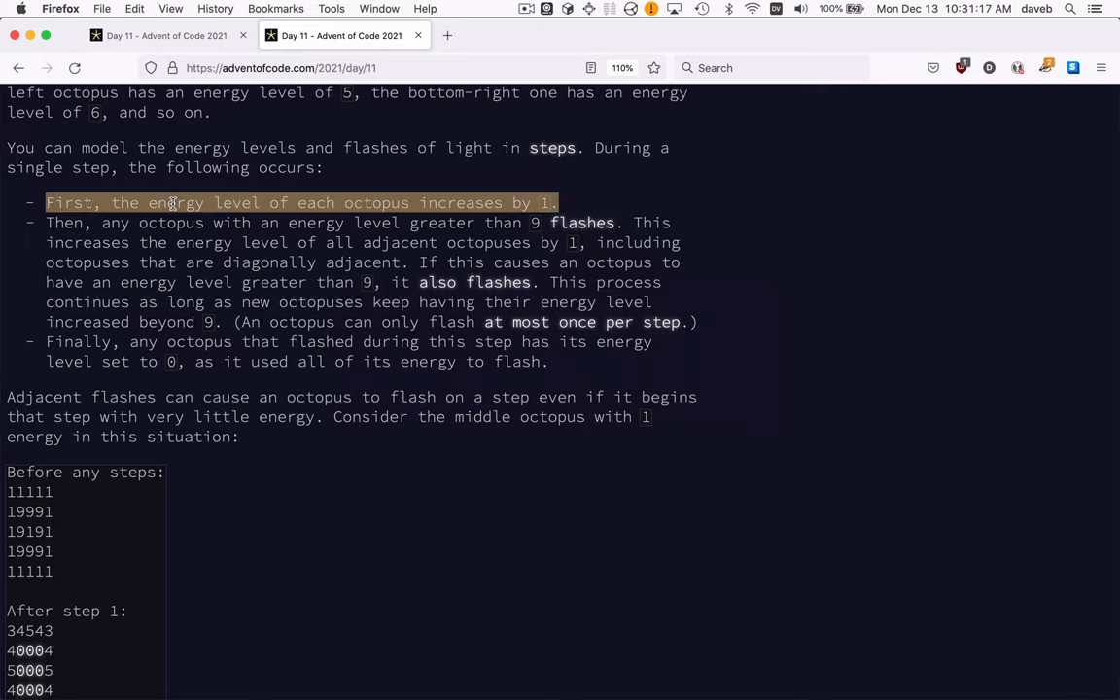
pyautogui.press('cmd+tab')
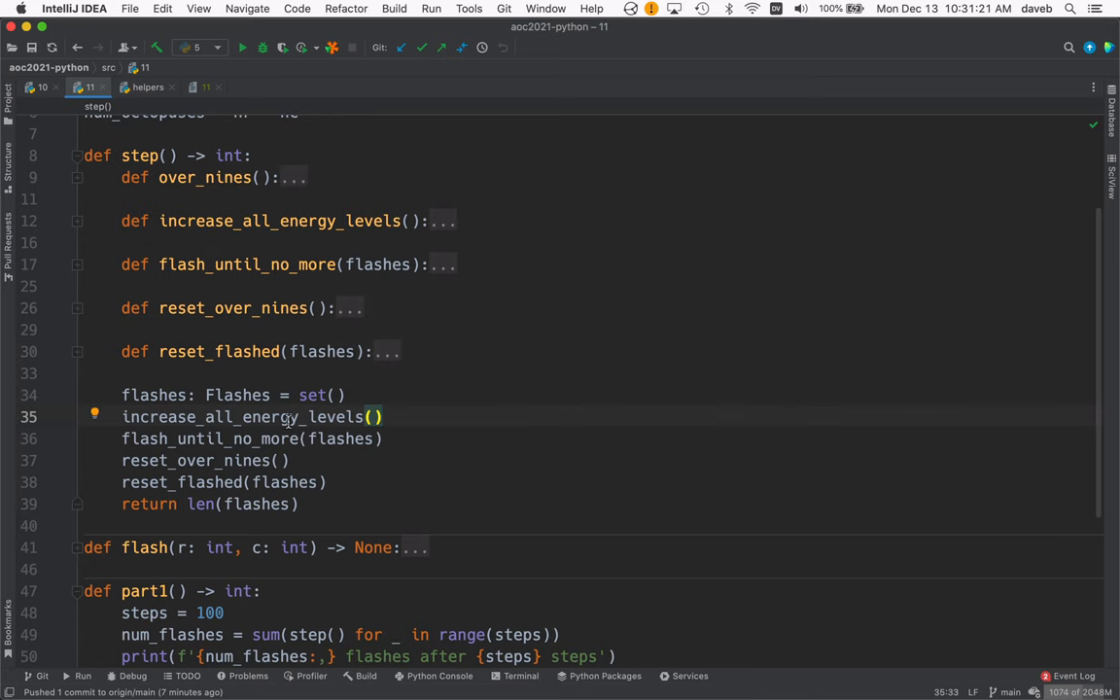
pyautogui.press('cmd+tab')
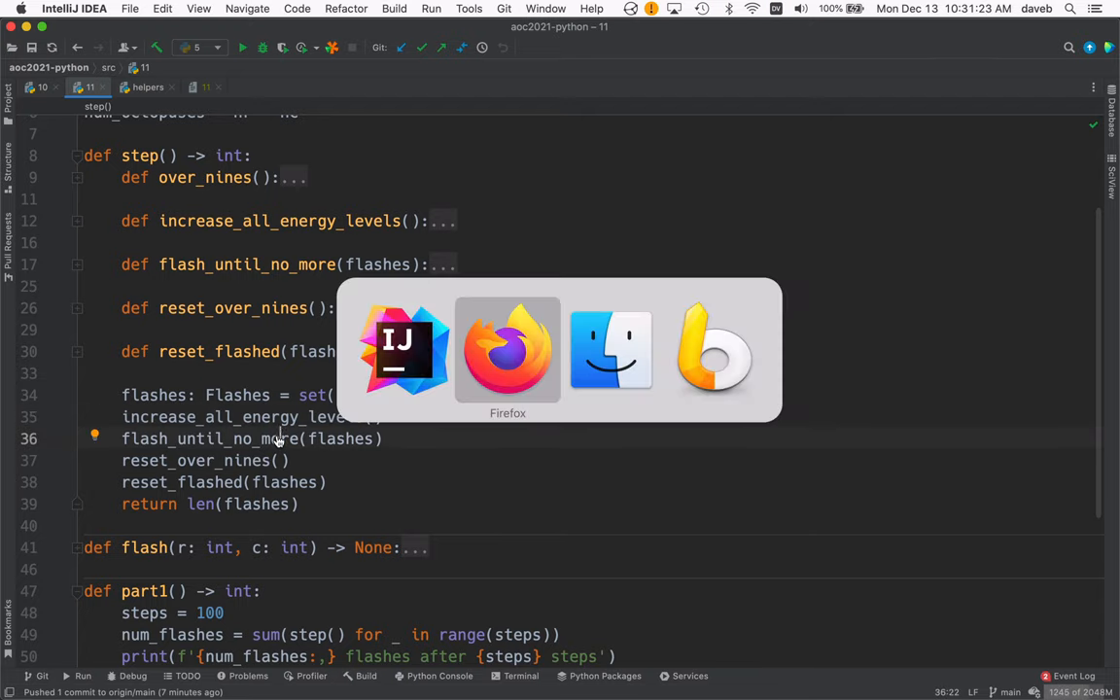
pyautogui.click(507, 350)
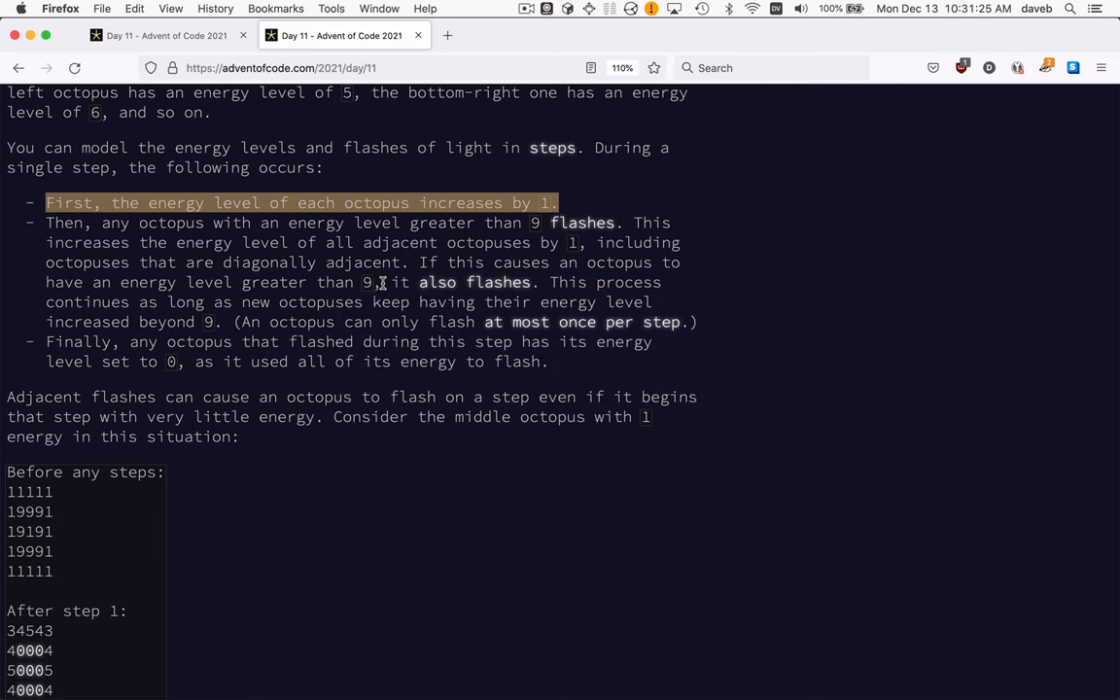
pyautogui.moveTo(552, 283)
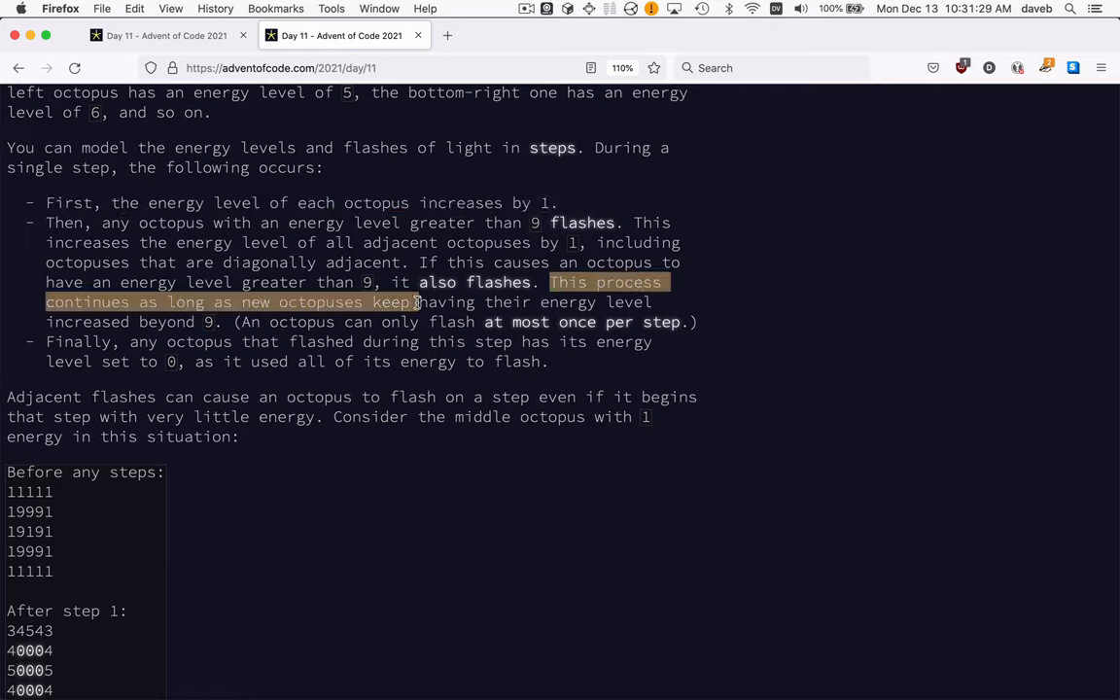
pyautogui.moveTo(418, 301); pyautogui.dragTo(221, 322)
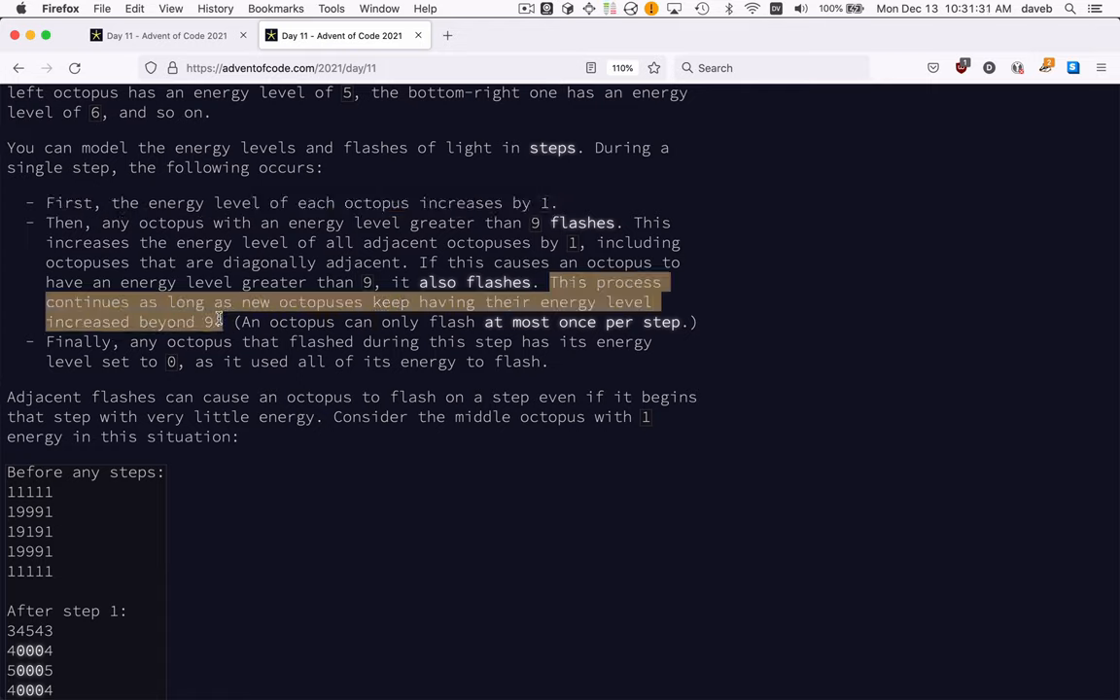
pyautogui.click(327, 229)
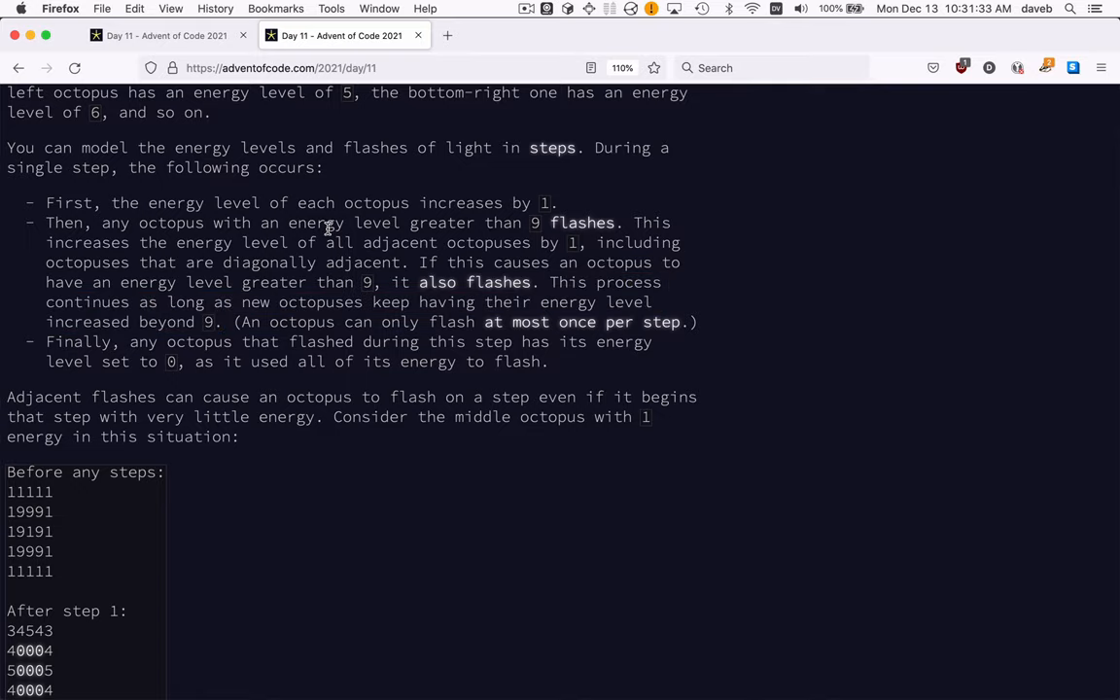
pyautogui.moveTo(261, 255)
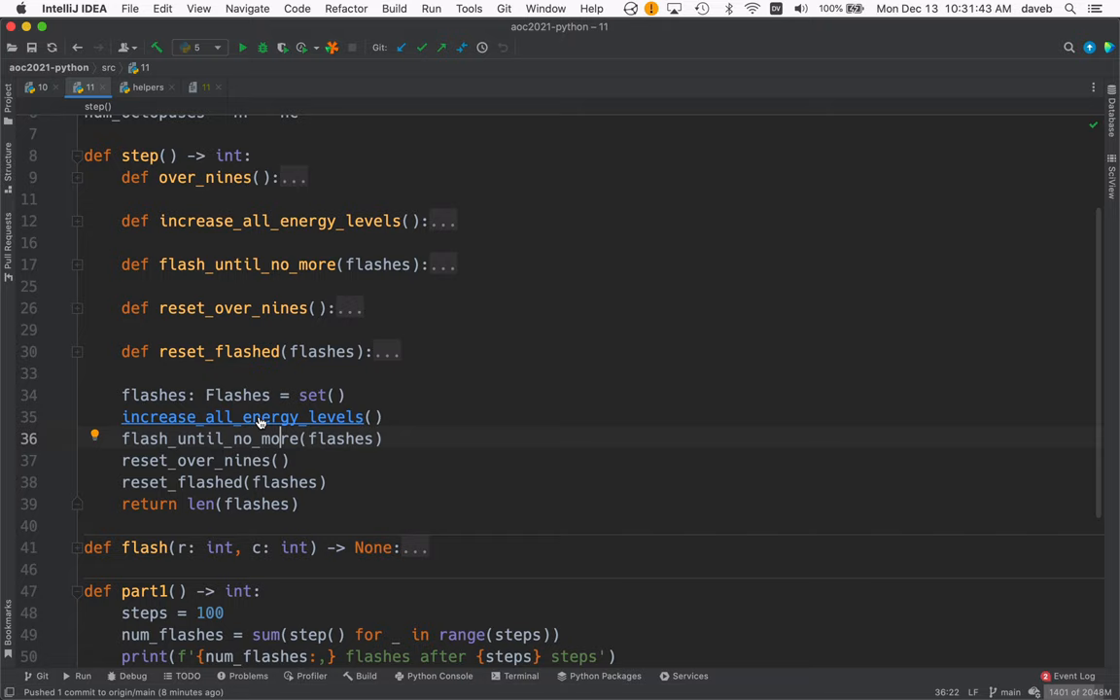
pyautogui.moveTo(258, 416)
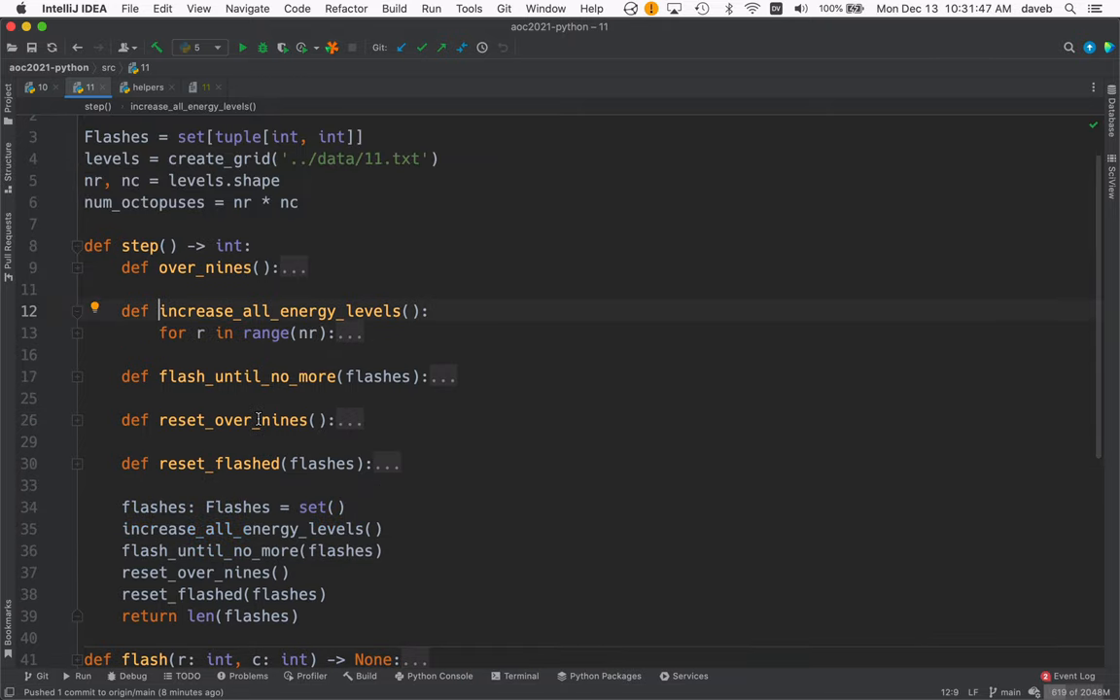
# Step: Unfold increase_all_energy_levels' nested loops and the flash_until_no_more body
pyautogui.click(76, 333)
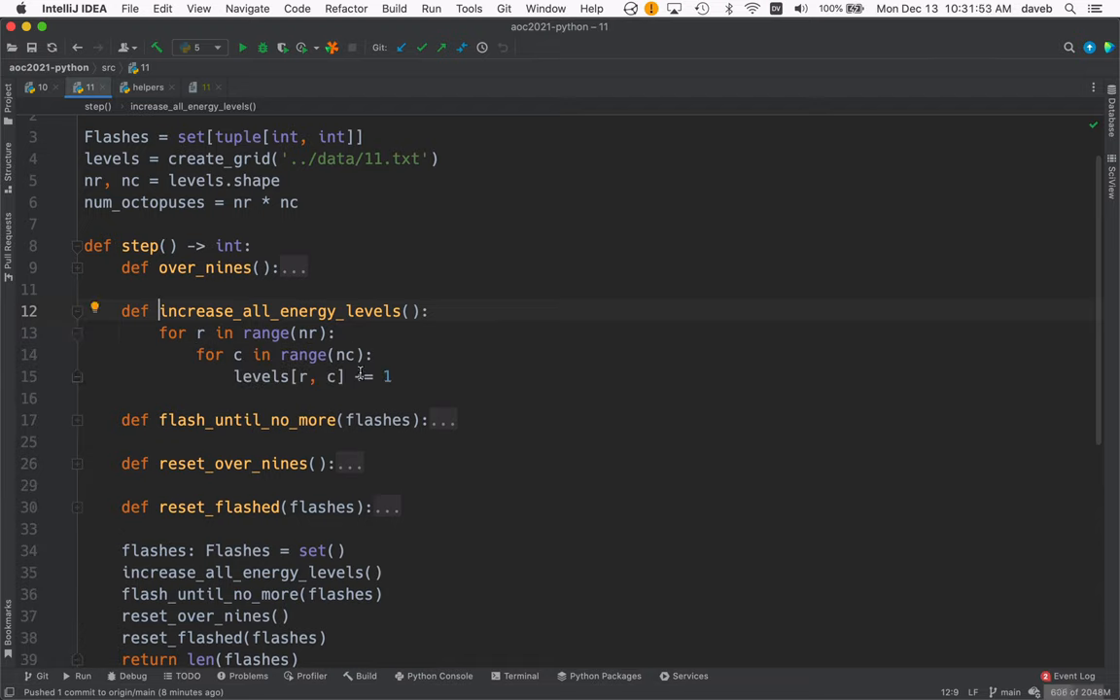
pyautogui.click(77, 420)
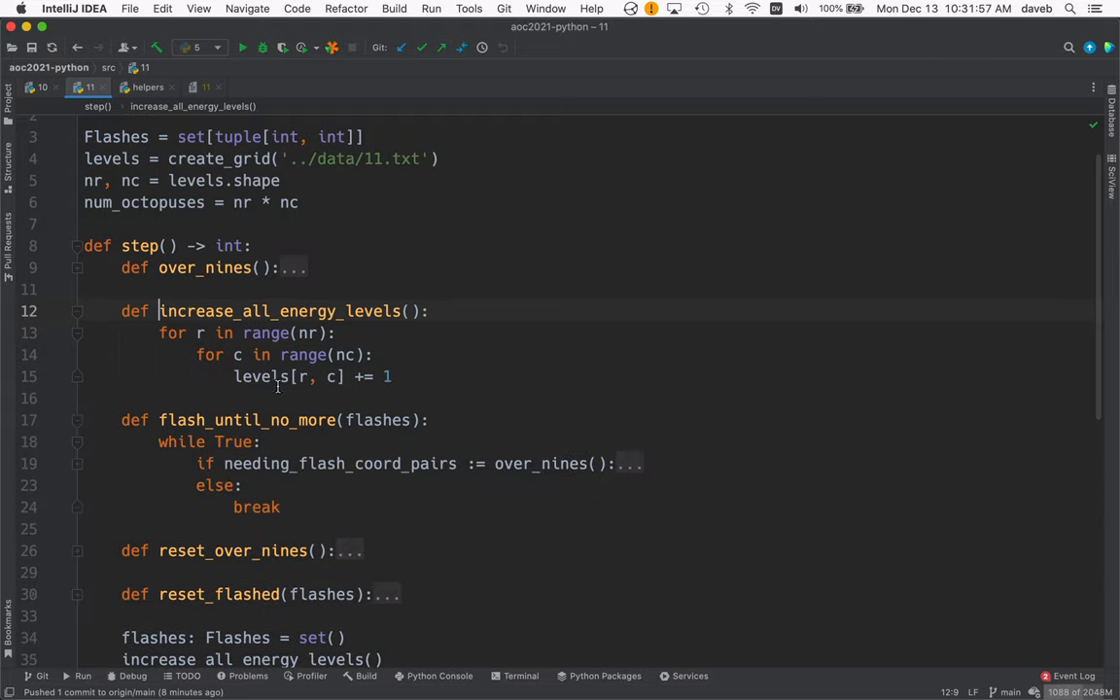
pyautogui.scroll(-3)
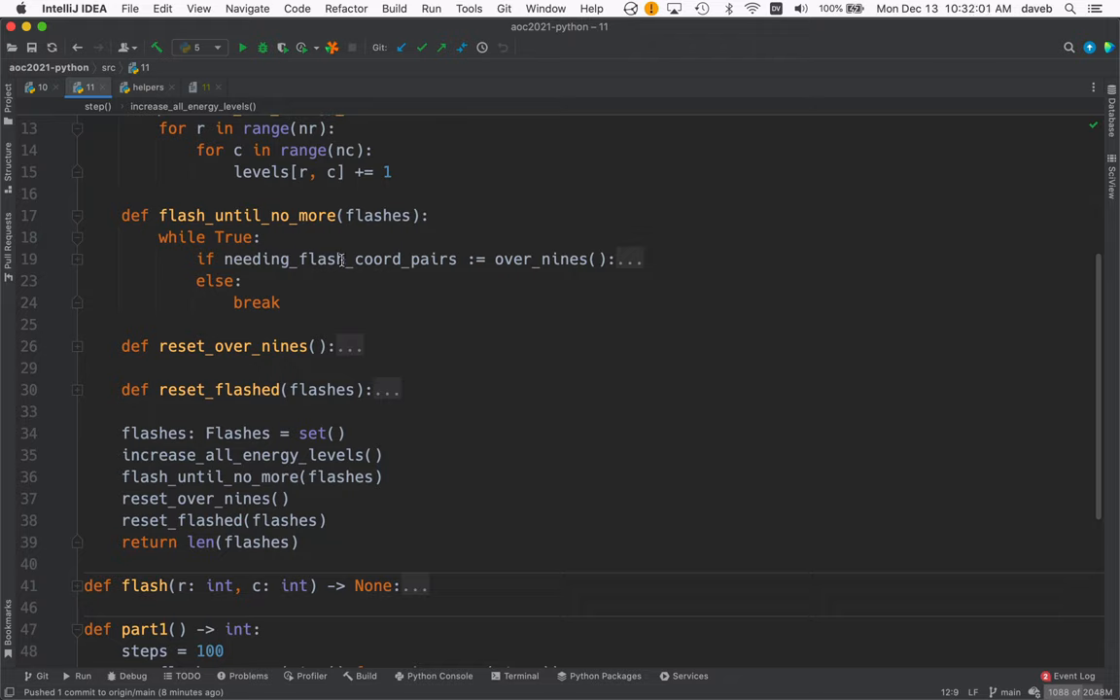
pyautogui.moveTo(540, 259)
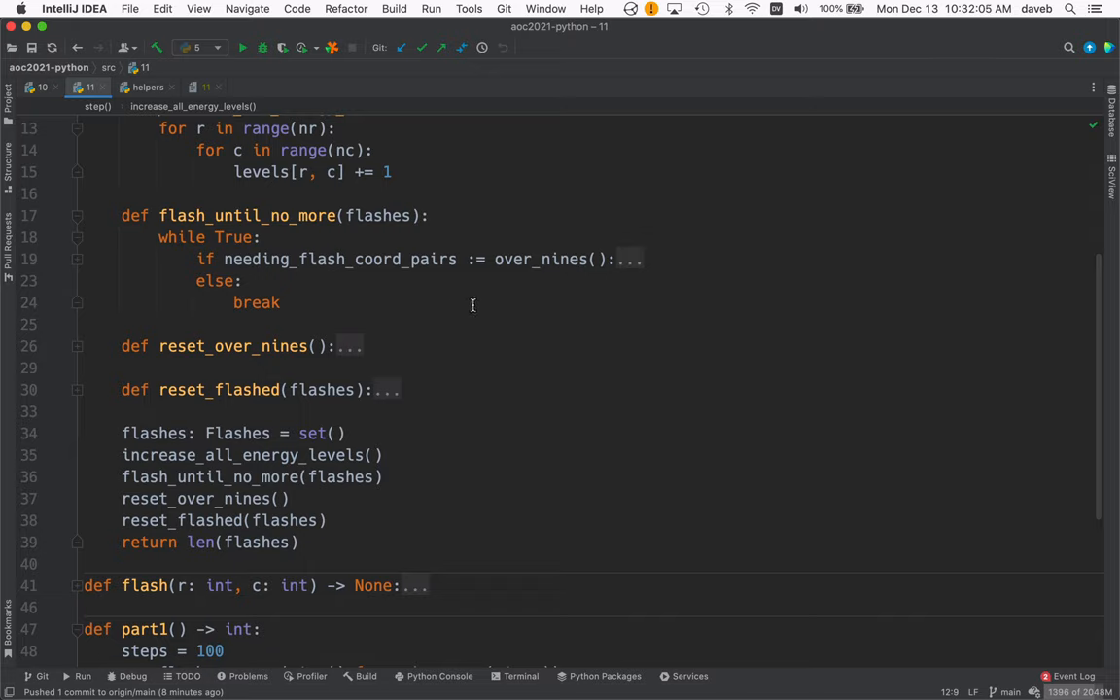
pyautogui.moveTo(540, 258)
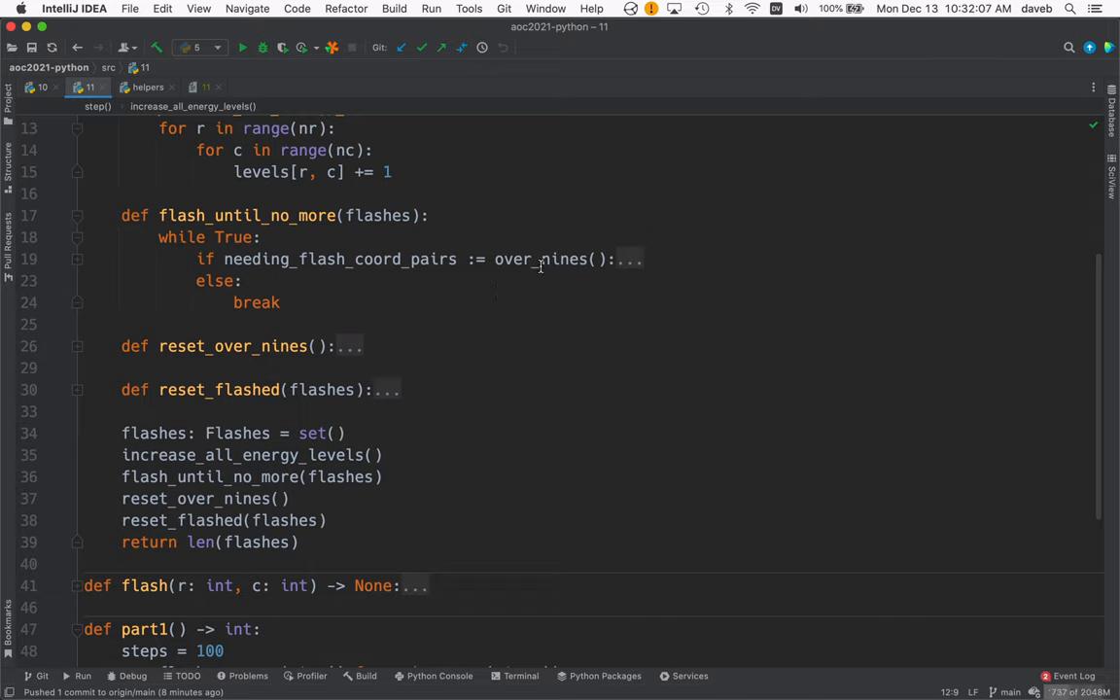
pyautogui.moveTo(248, 291)
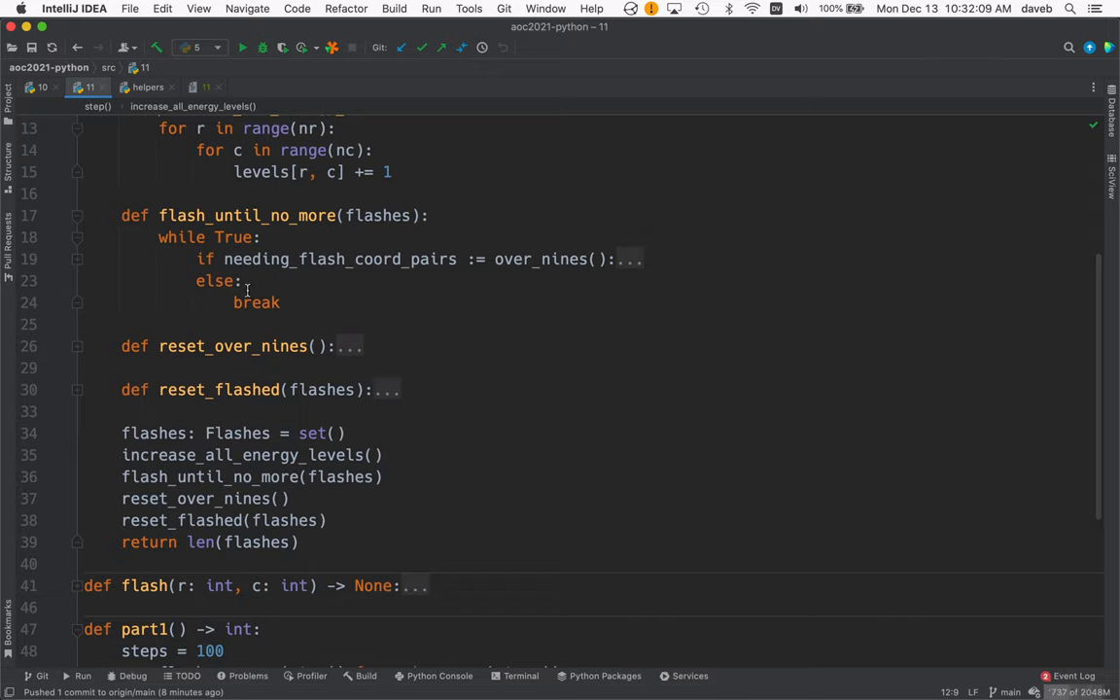
pyautogui.moveTo(154, 289)
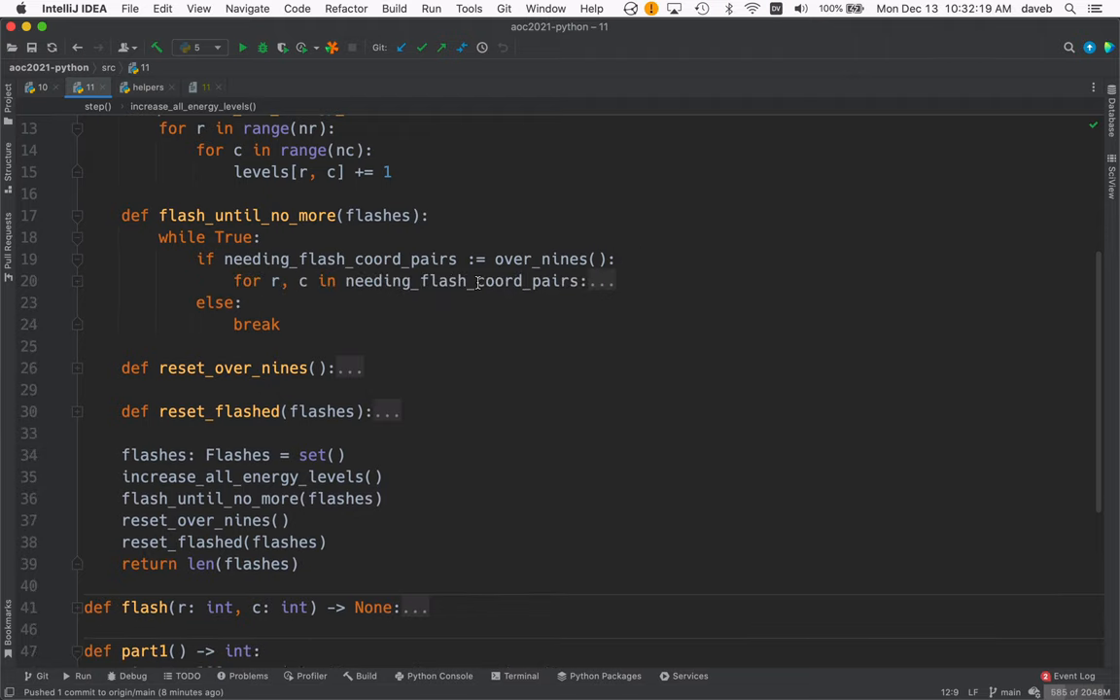
pyautogui.moveTo(477, 281)
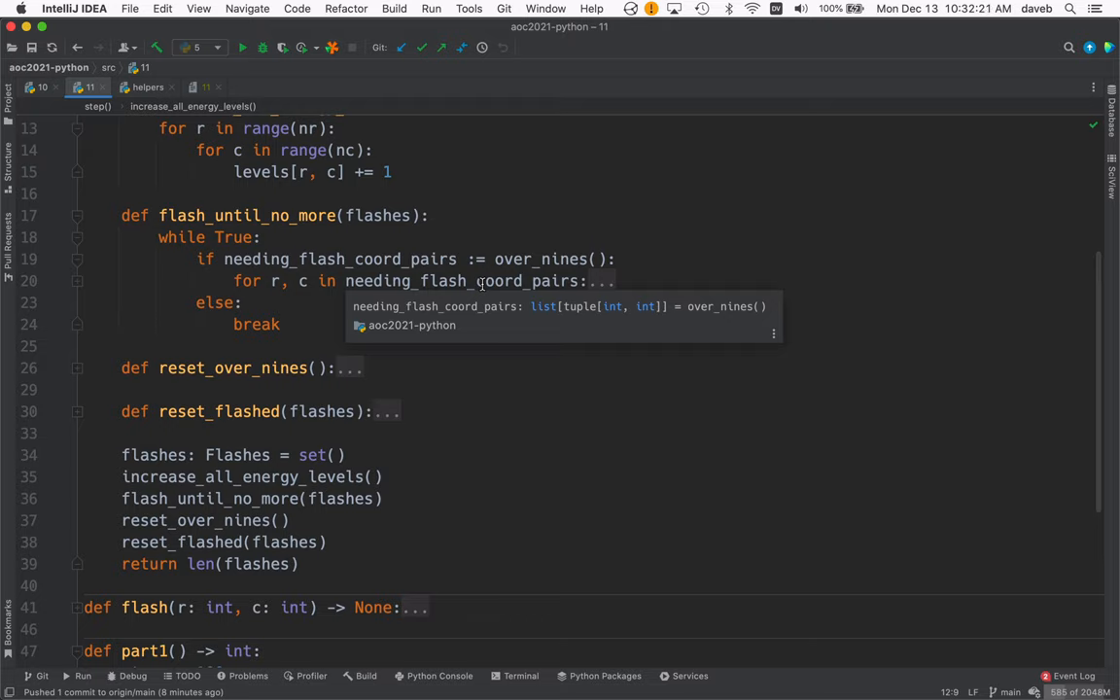
pyautogui.moveTo(341, 282)
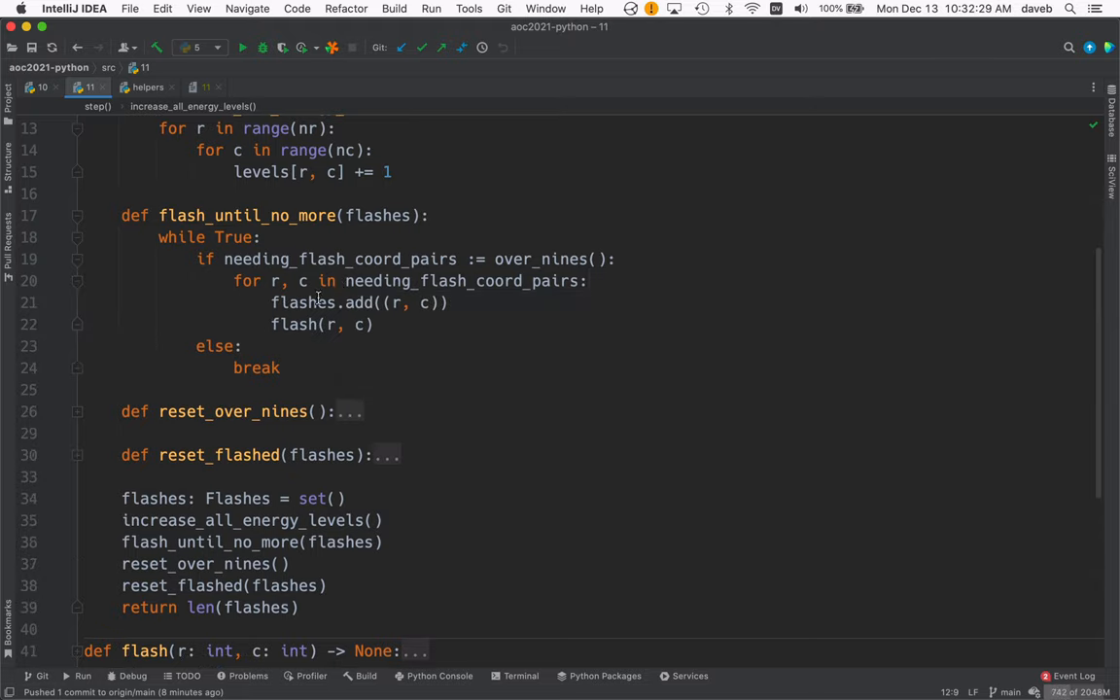
pyautogui.moveTo(406, 302)
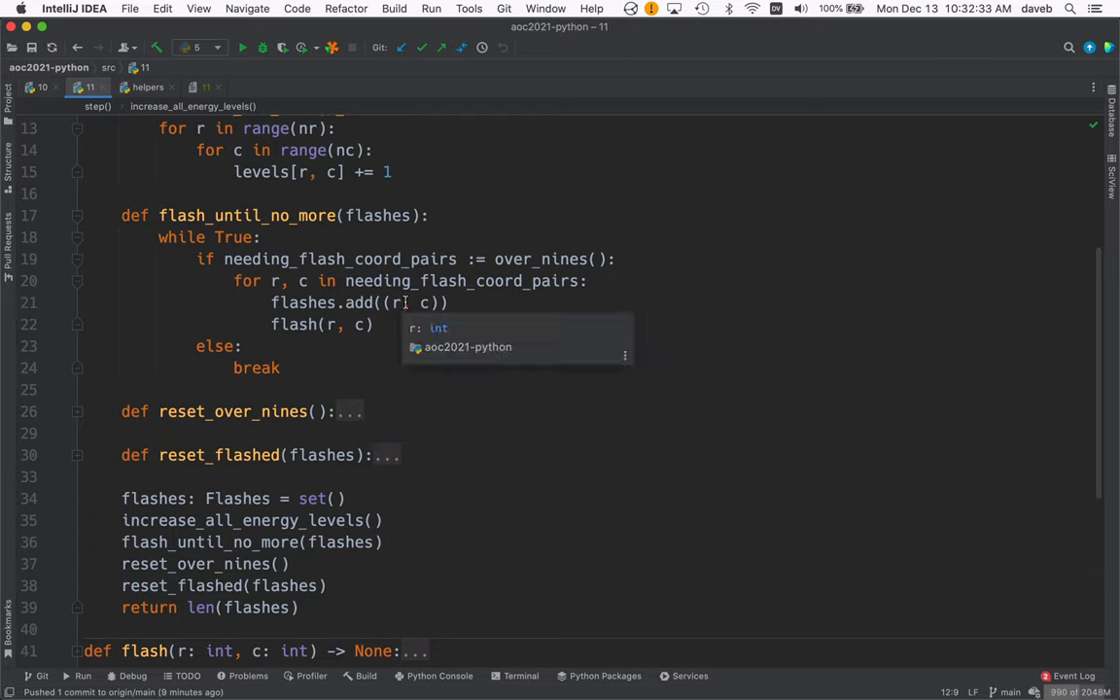
pyautogui.moveTo(314, 302)
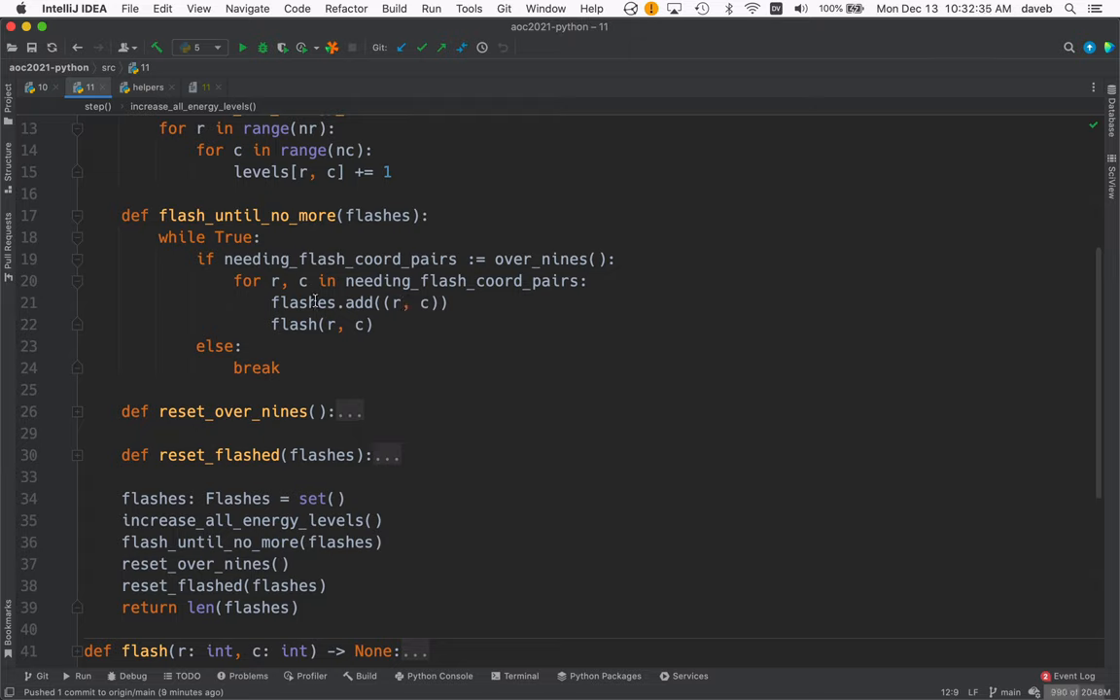
pyautogui.moveTo(461, 343)
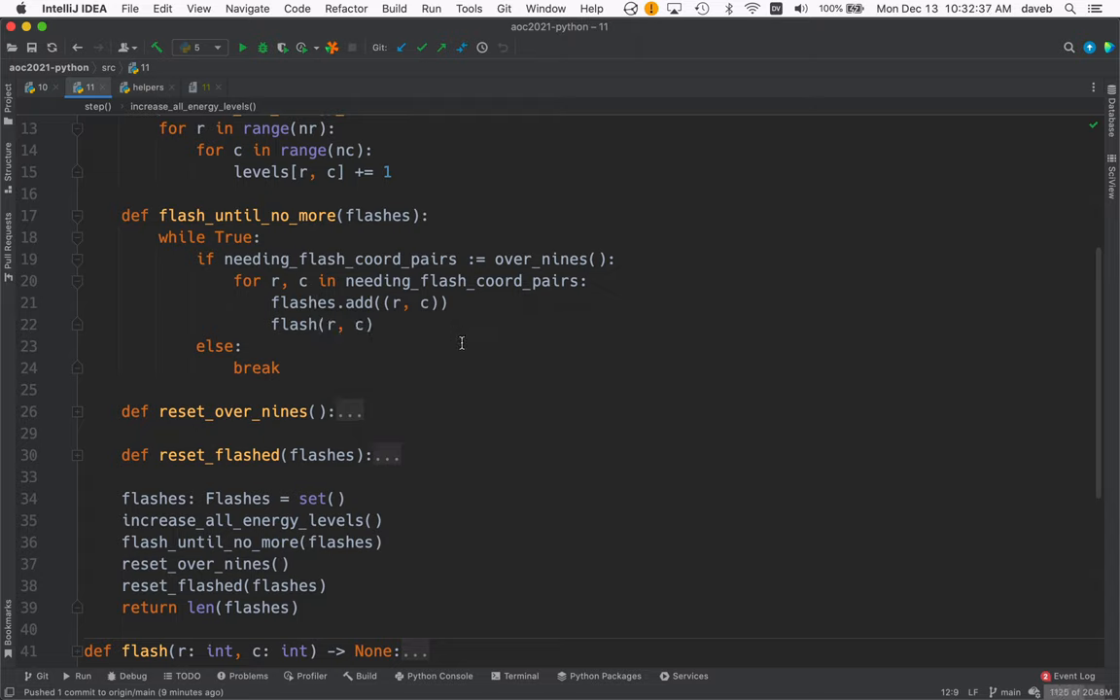
pyautogui.moveTo(354, 347)
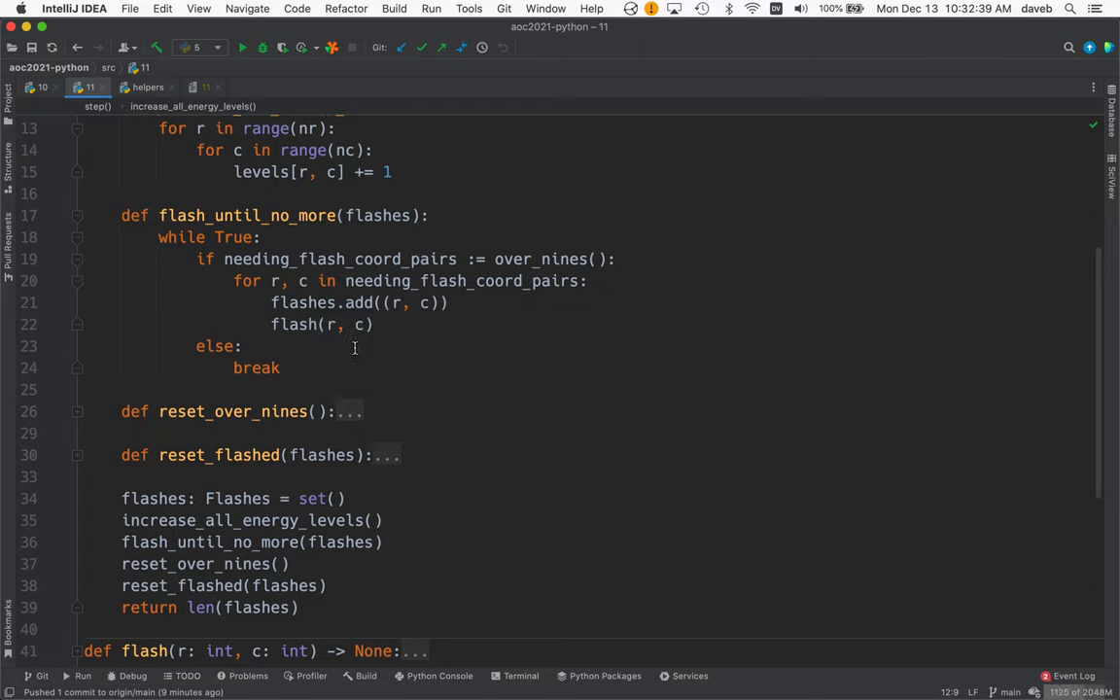
# Step: Expand the folded for-loop body inside flash_until_no_more
pyautogui.click(320, 323)
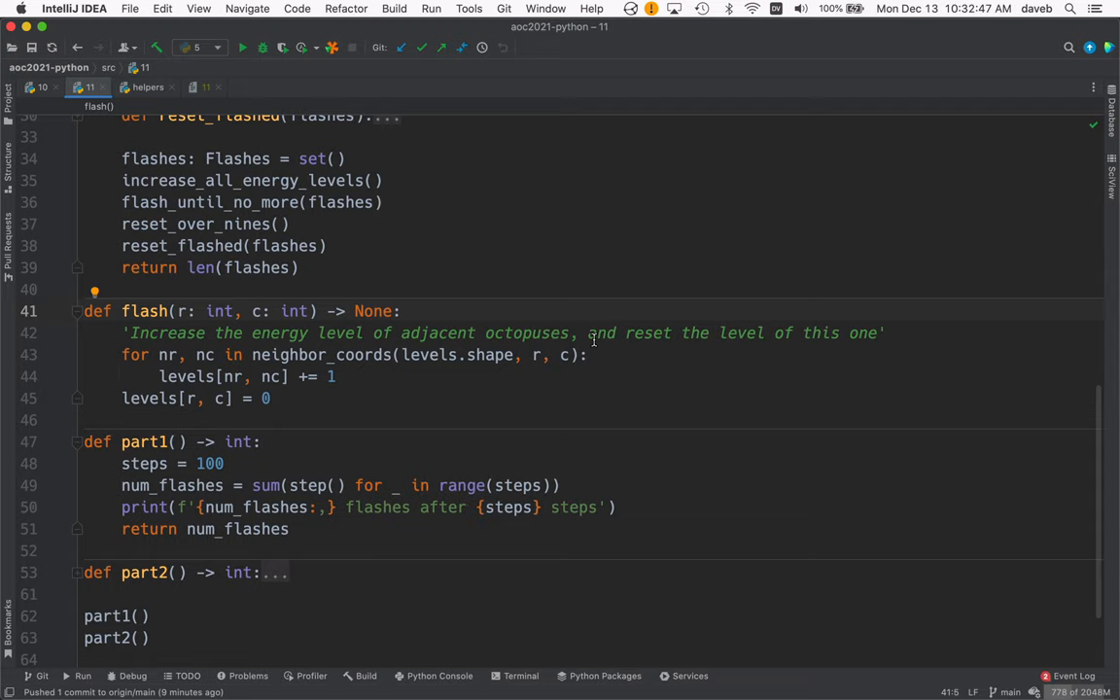
pyautogui.moveTo(901, 338)
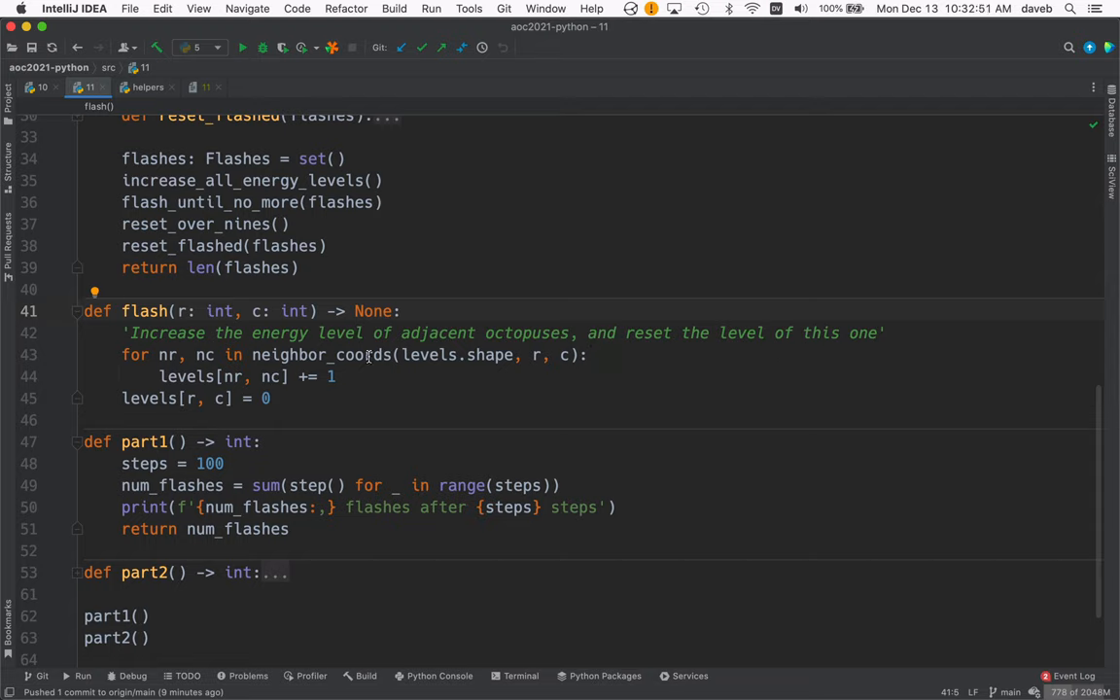
# Step: Unfold flash() and part1(), then scroll on through them
pyautogui.click(369, 354)
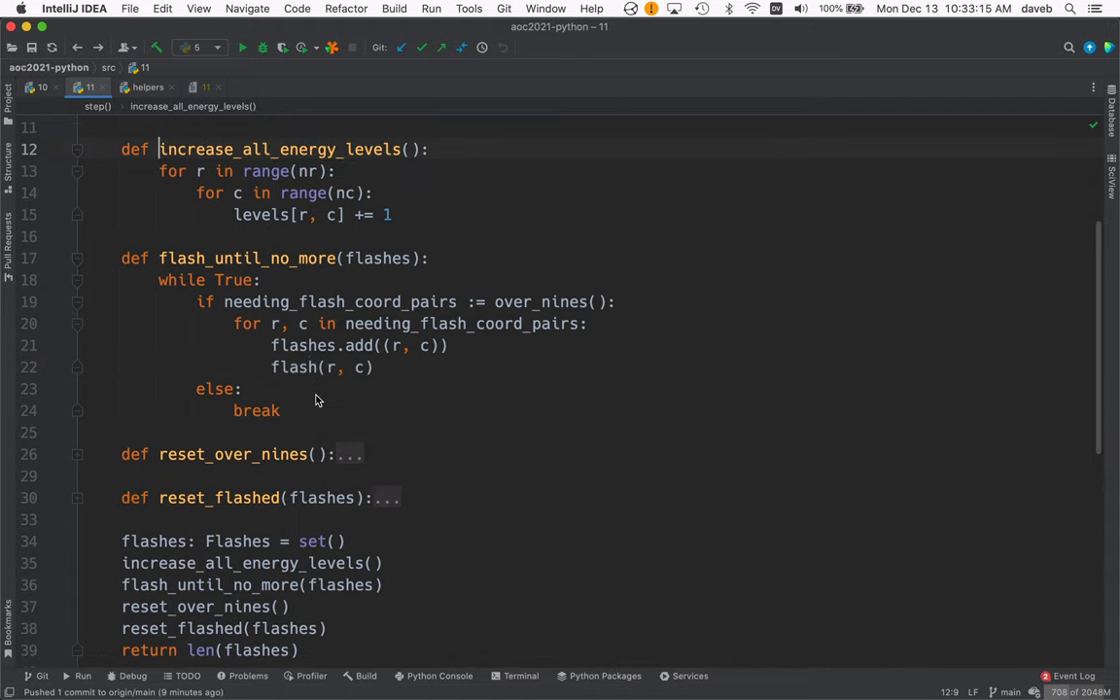
pyautogui.scroll(-3)
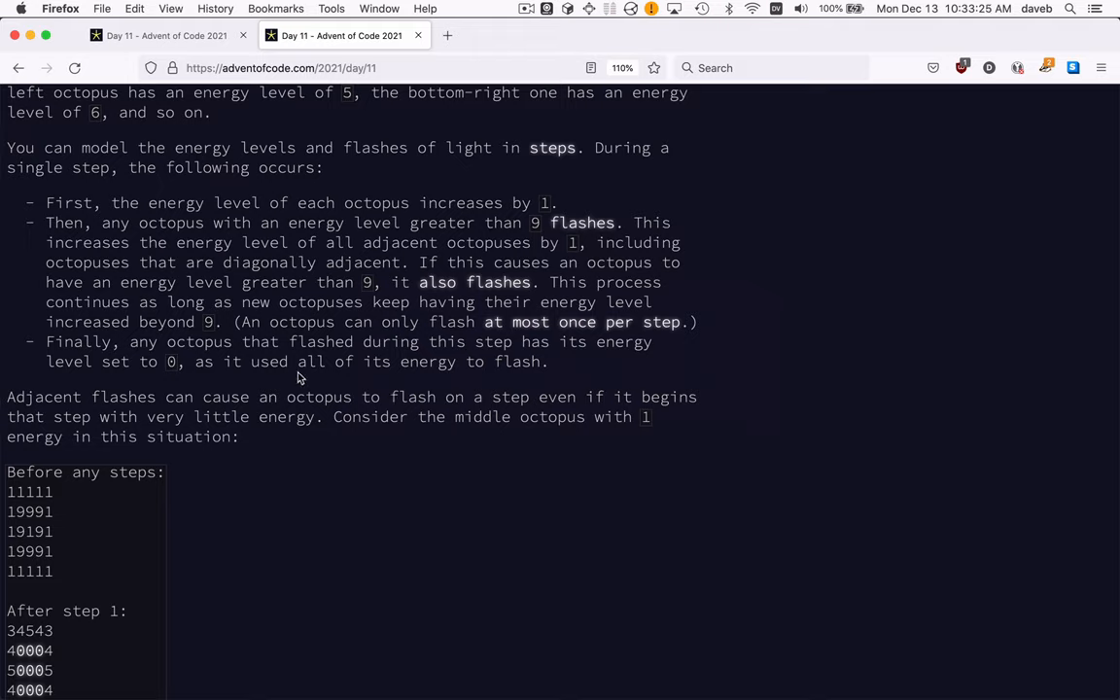
pyautogui.moveTo(280, 344)
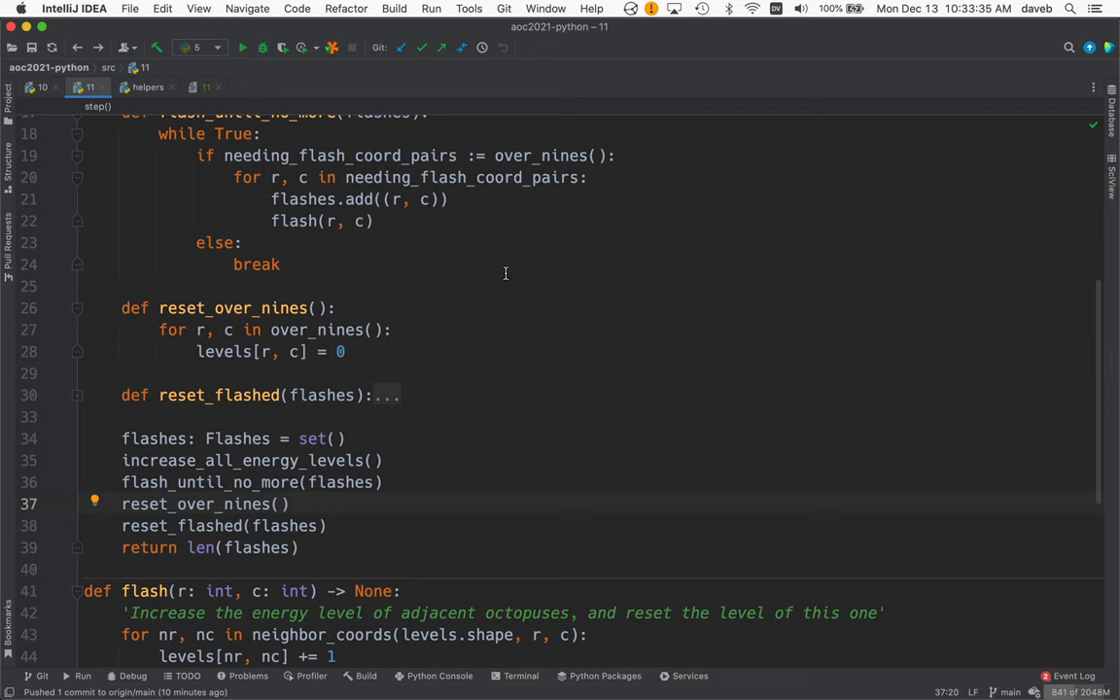
pyautogui.moveTo(396, 334)
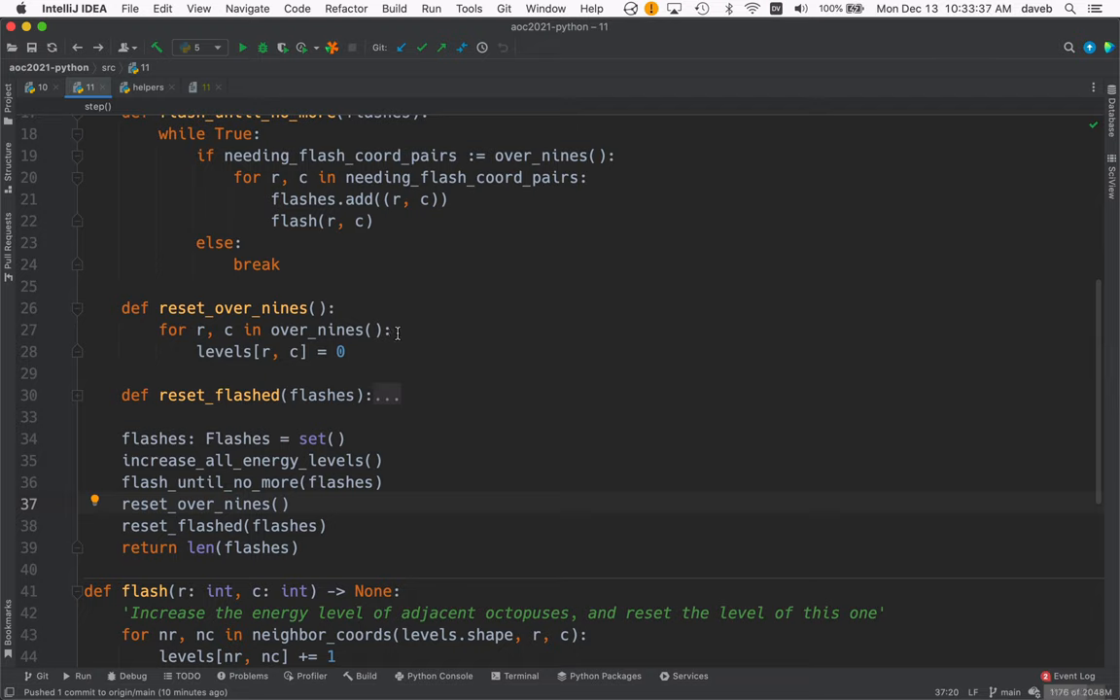
pyautogui.moveTo(315, 329)
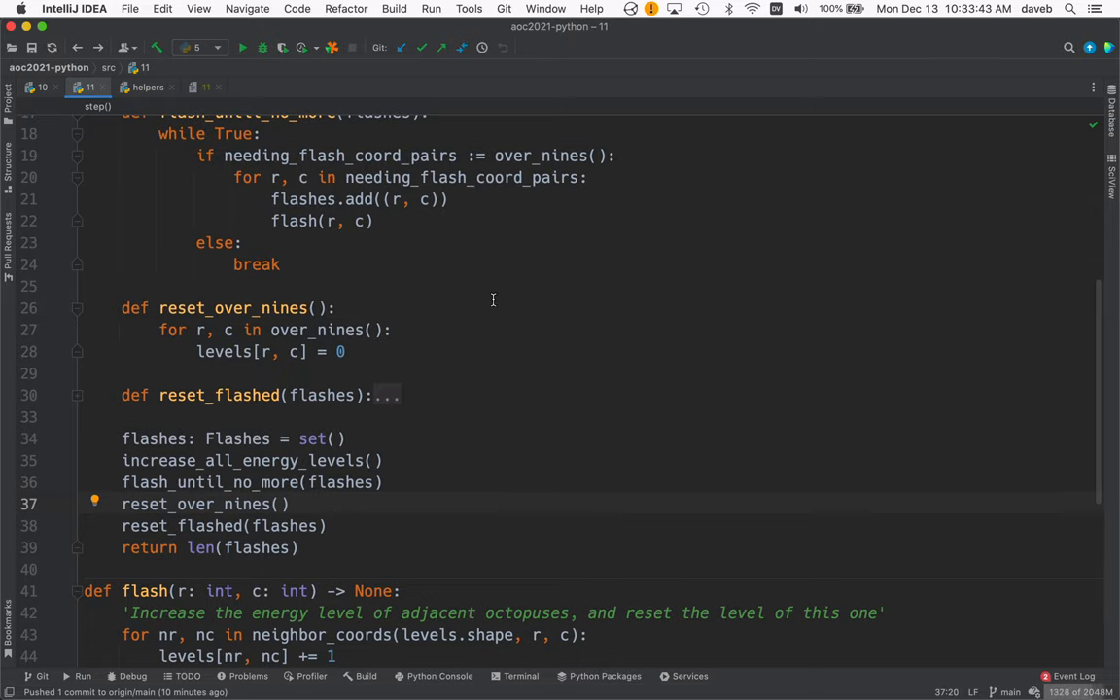
# Step: Unfold reset_over_nines, select the reset_flashed call, and scroll down to part2
pyautogui.scroll(-3)
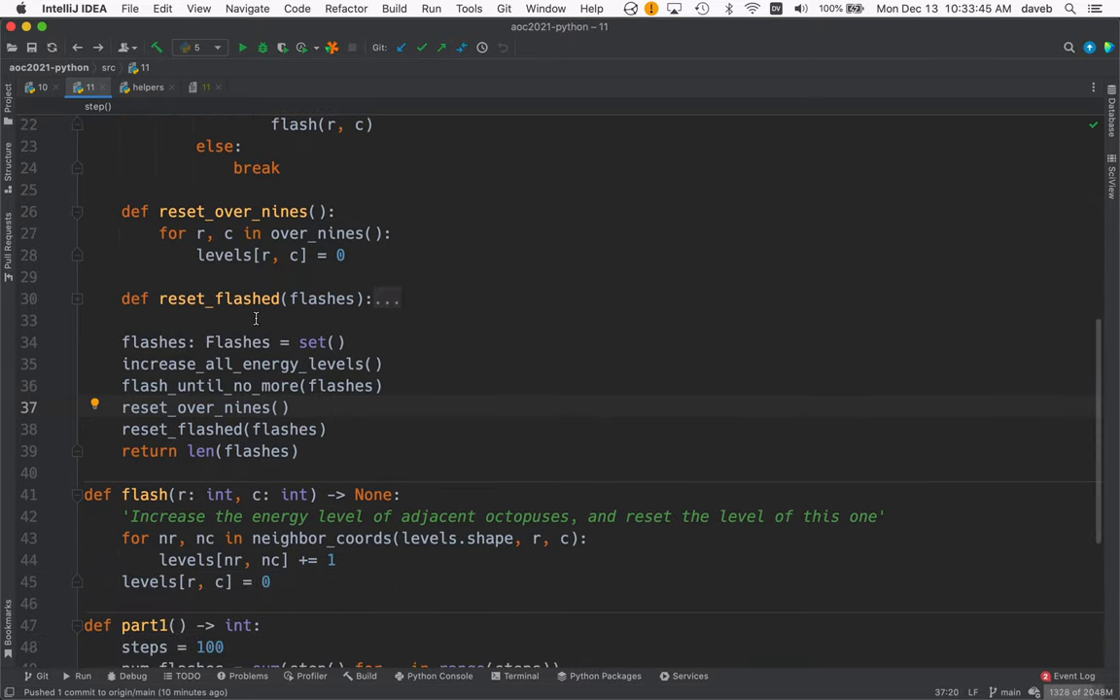
pyautogui.click(222, 429)
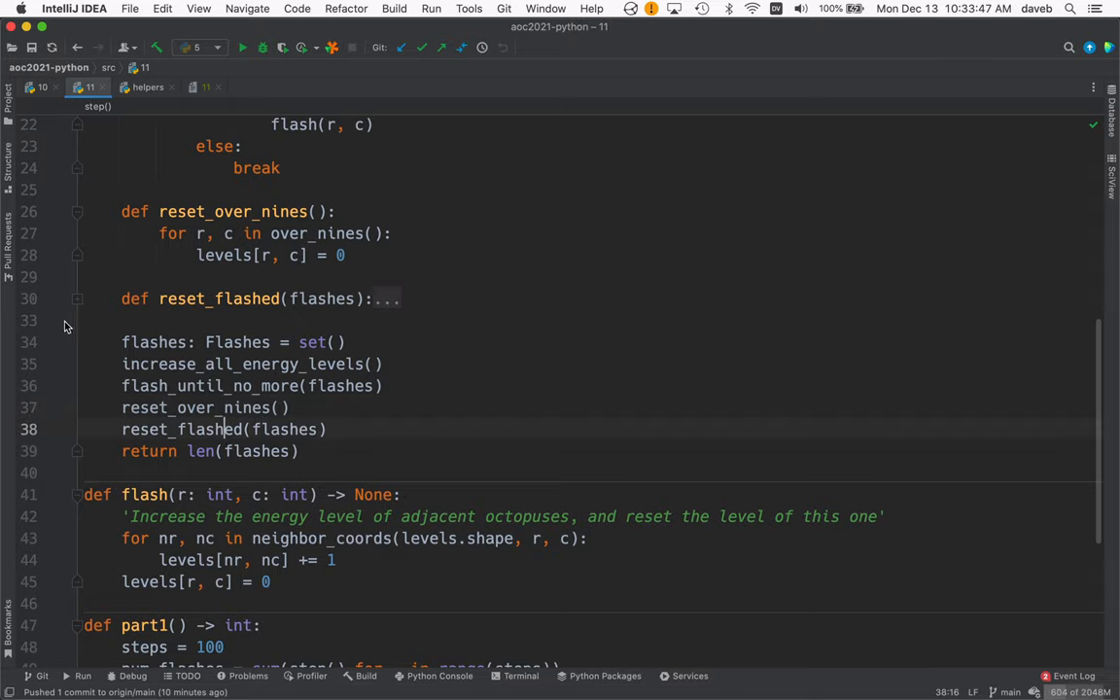
pyautogui.click(386, 298)
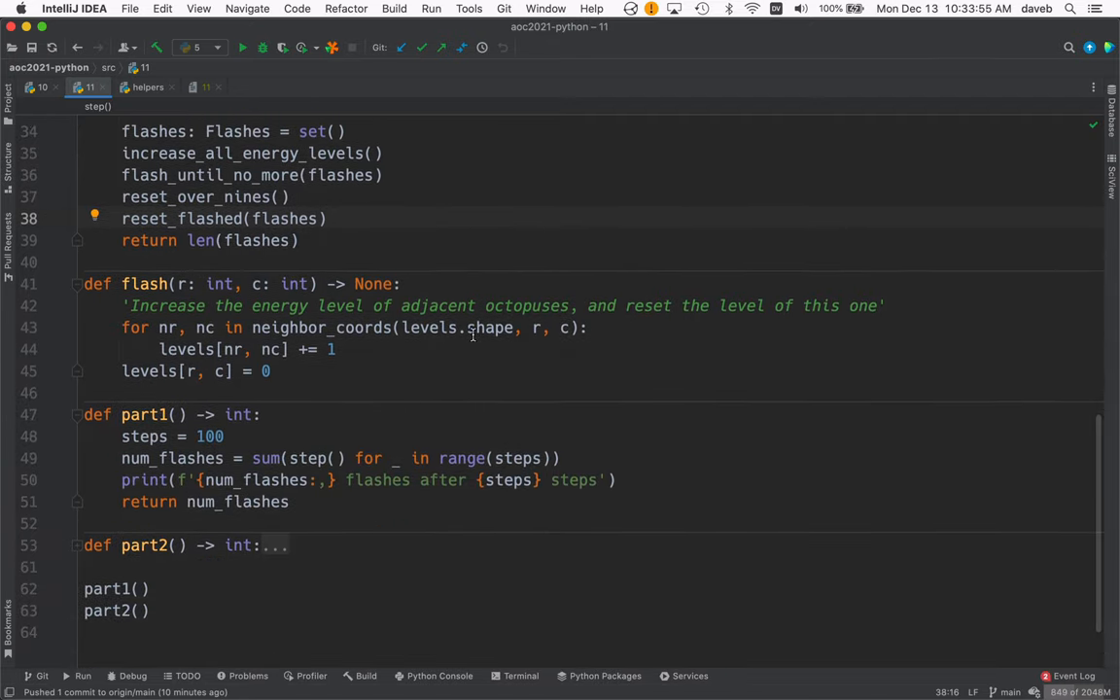
pyautogui.scroll(-3)
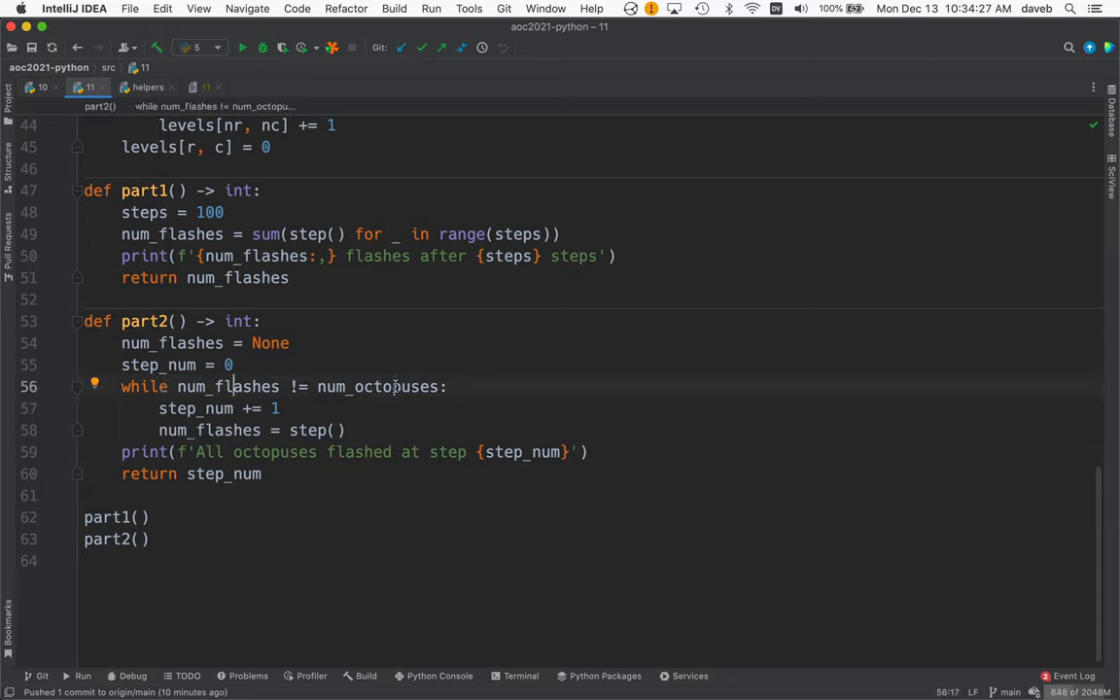
pyautogui.moveTo(379, 386)
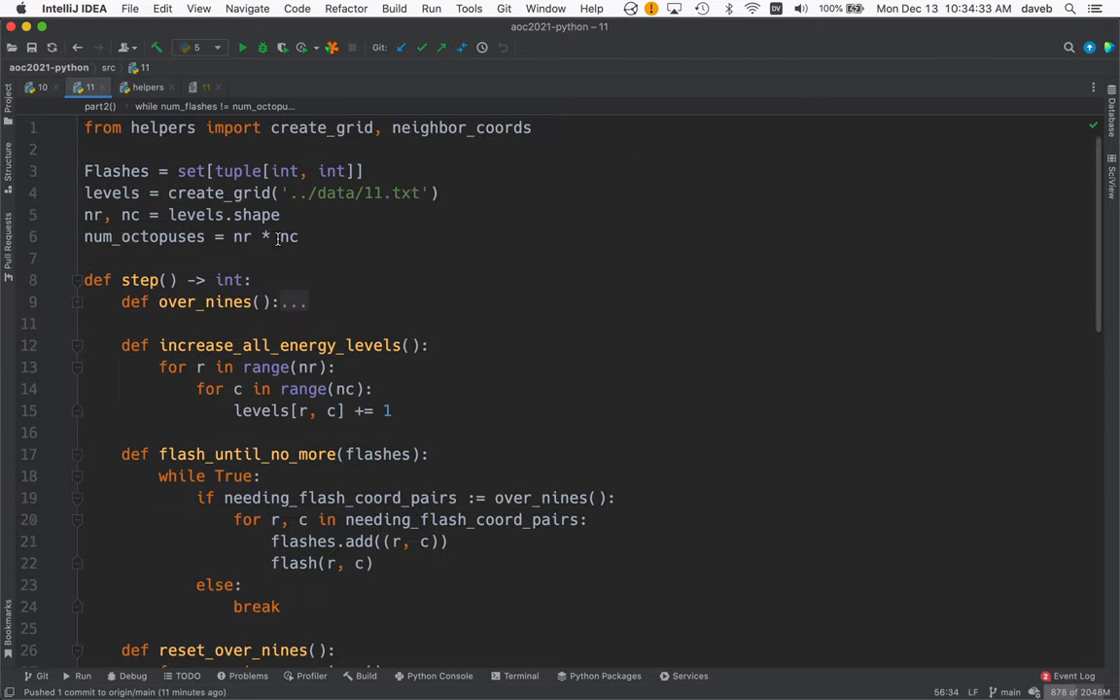
# Step: Scroll through part2's loop that steps until all num_octopuses flash
pyautogui.scroll(-3)
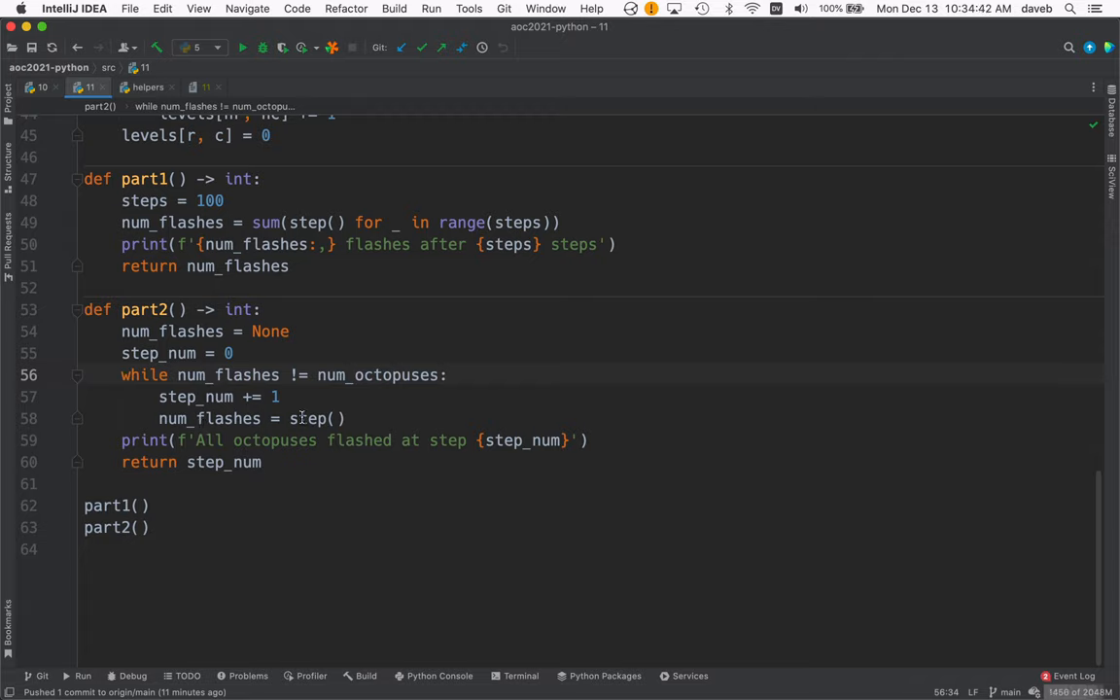
pyautogui.moveTo(175, 461)
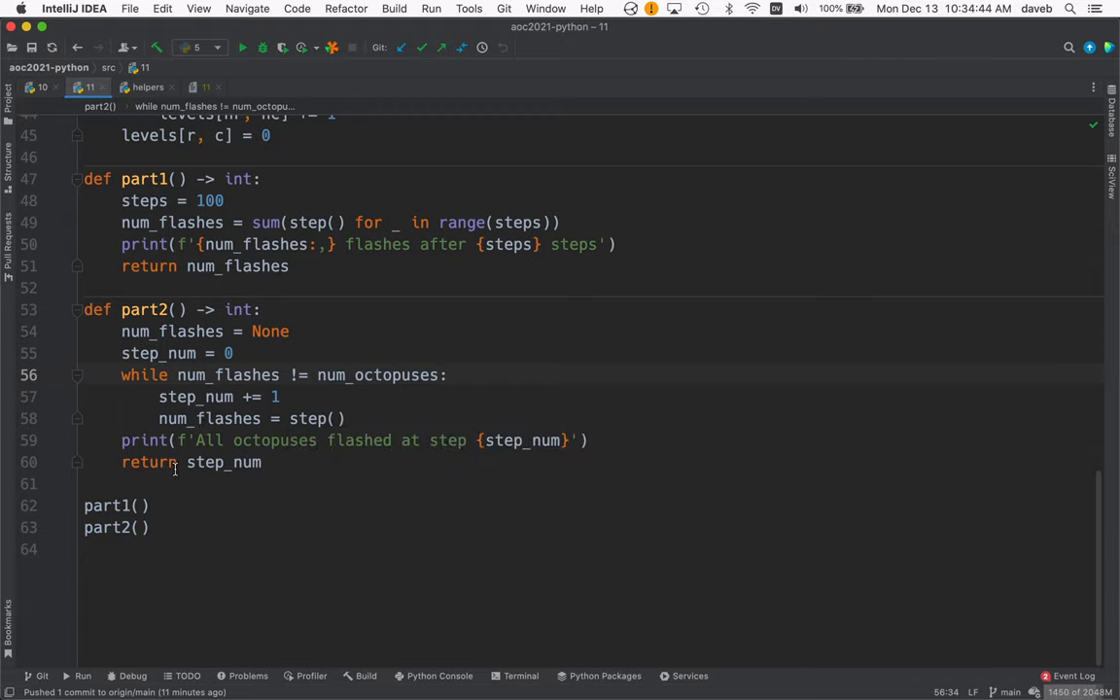
pyautogui.moveTo(291, 396)
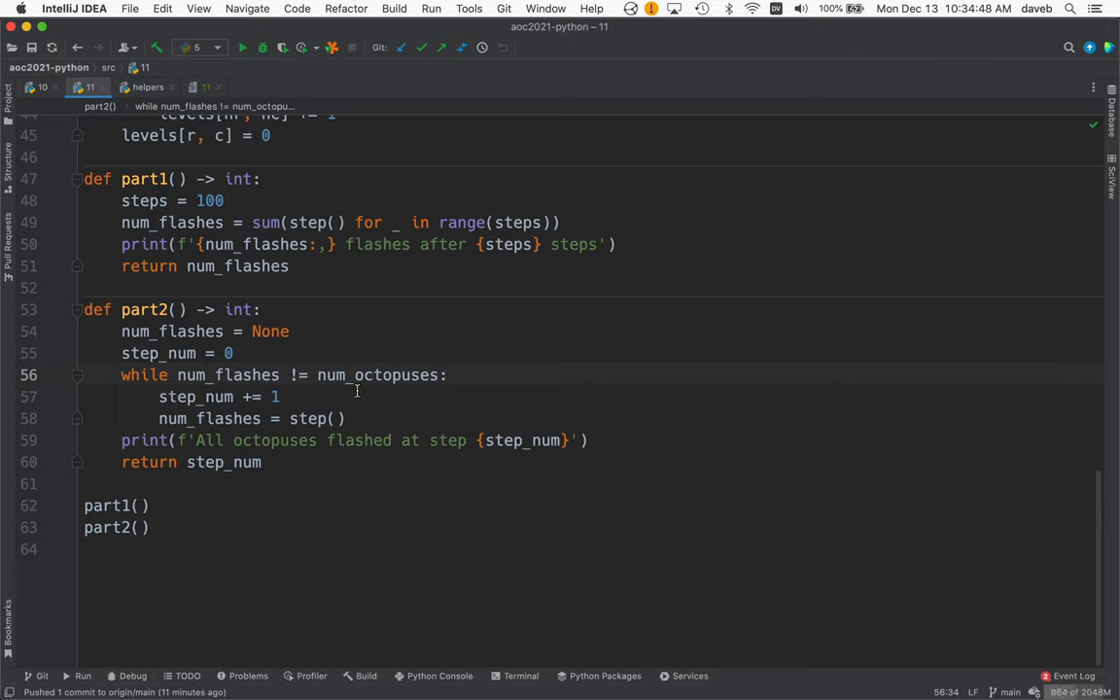
pyautogui.moveTo(334, 436)
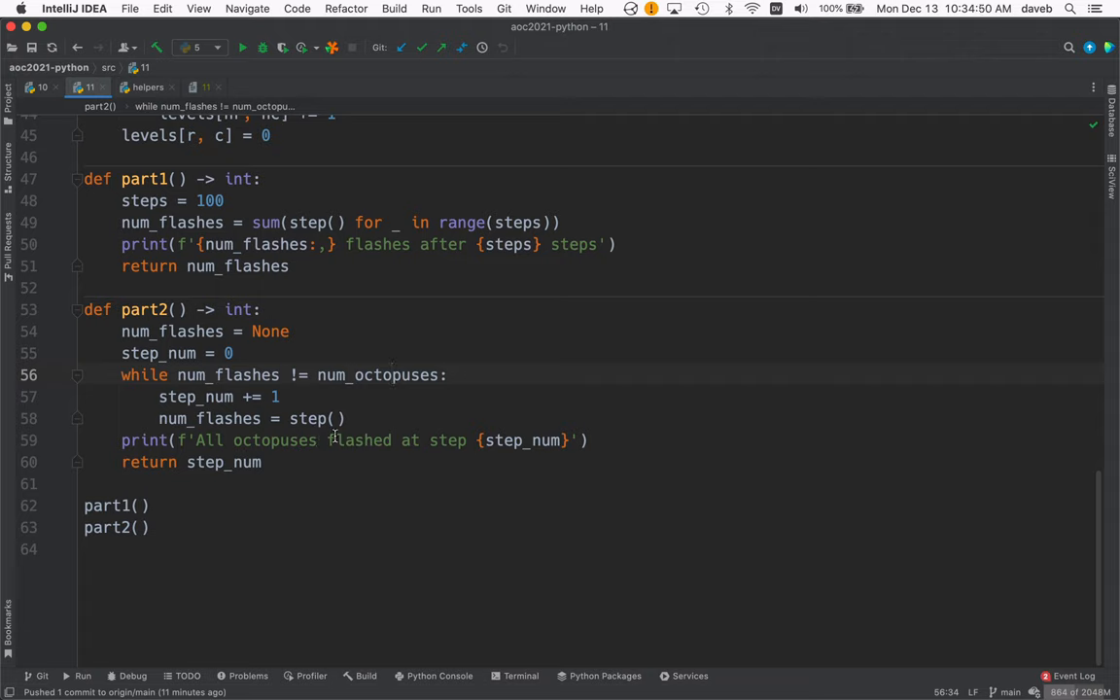